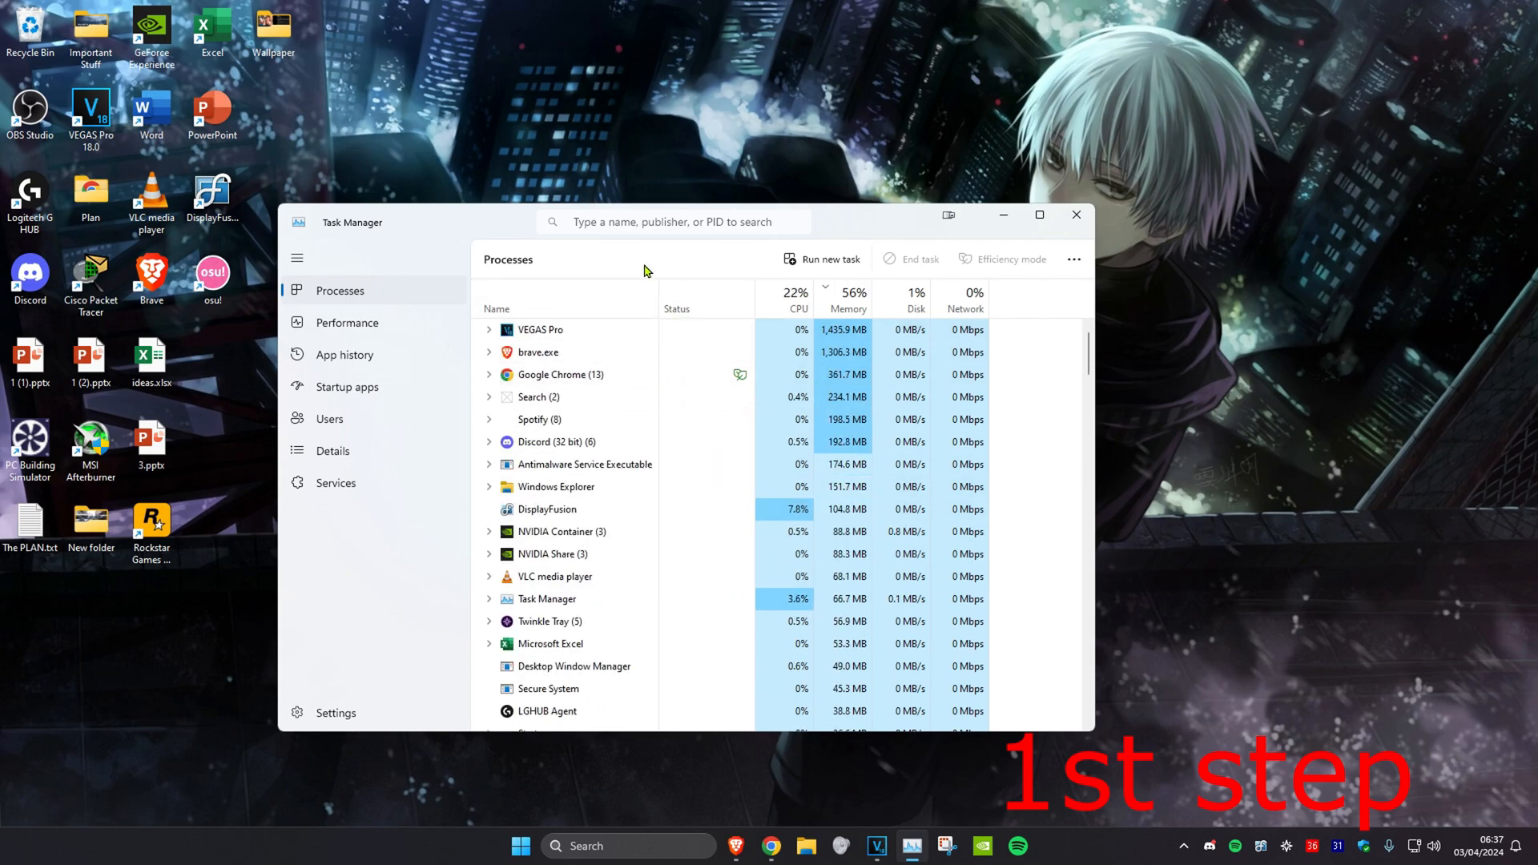
# Step: Set Discord.exe to High priority from Task Manager's Details tab
pyautogui.click(332, 451)
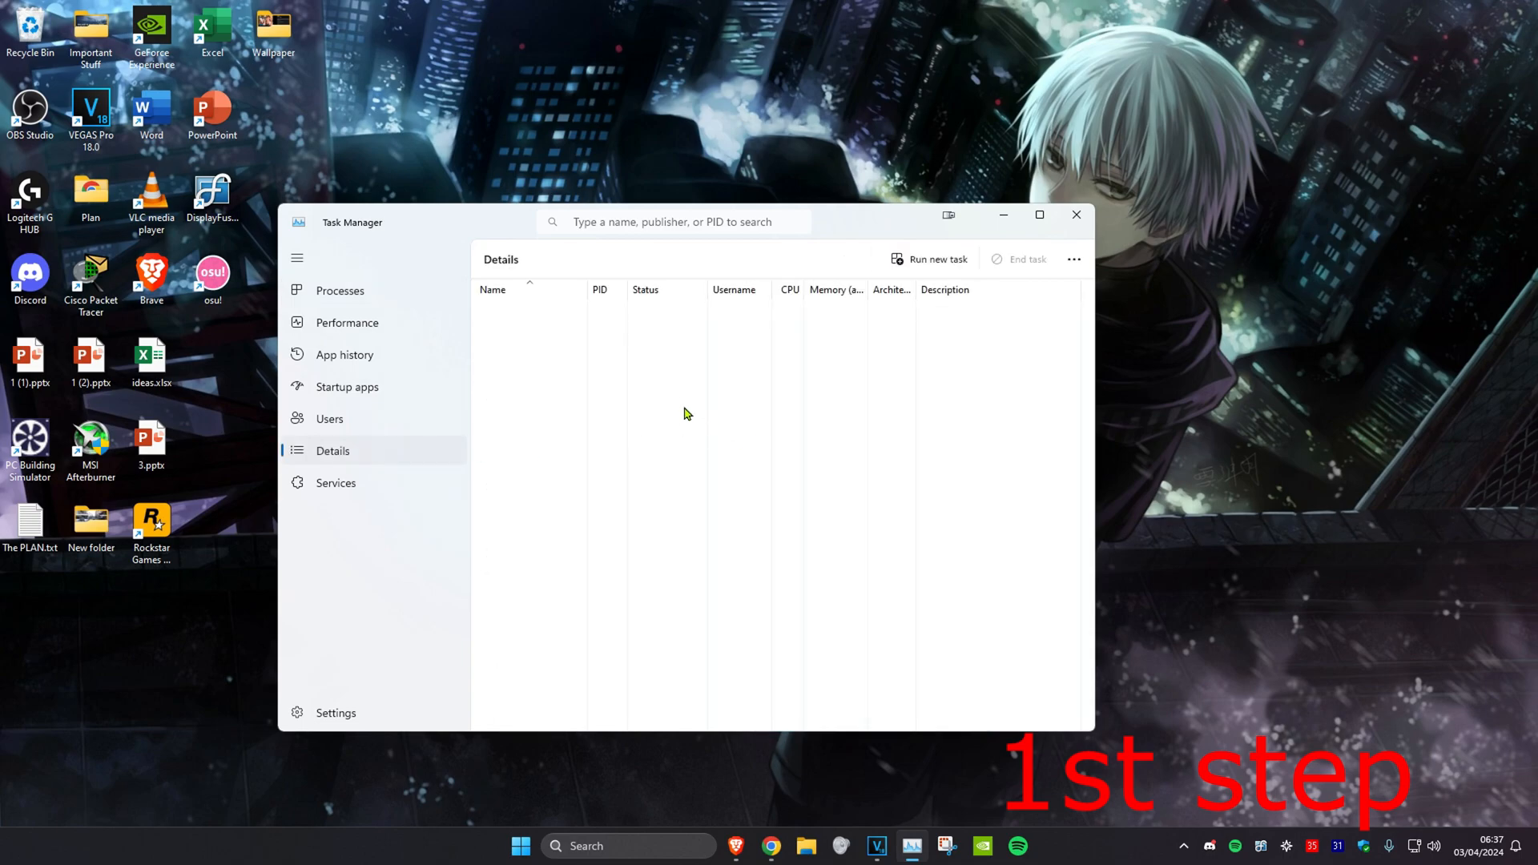
pyautogui.click(332, 451)
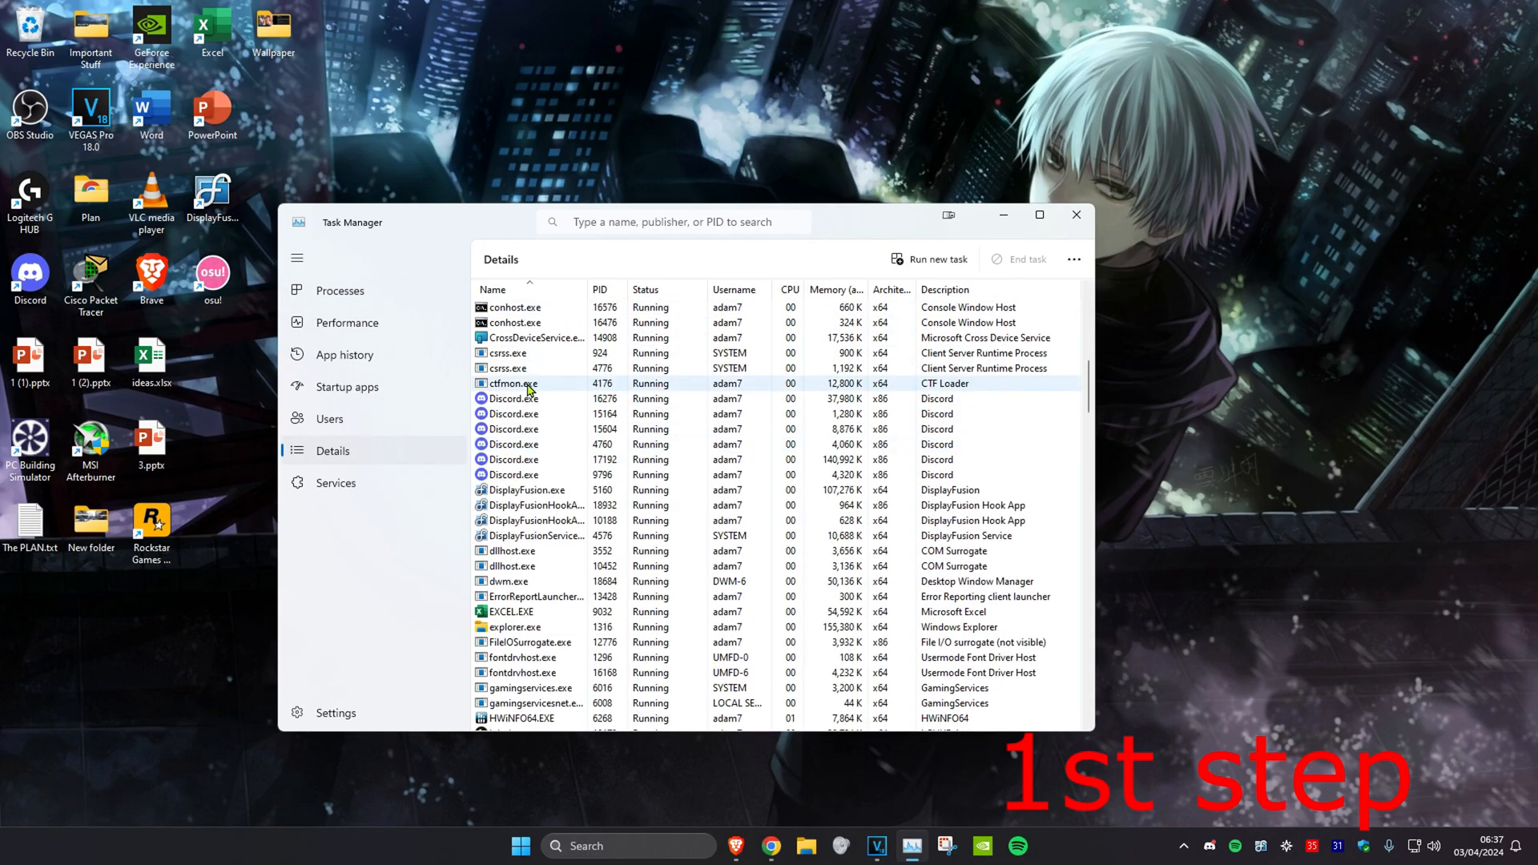
pyautogui.rightClick(513, 399)
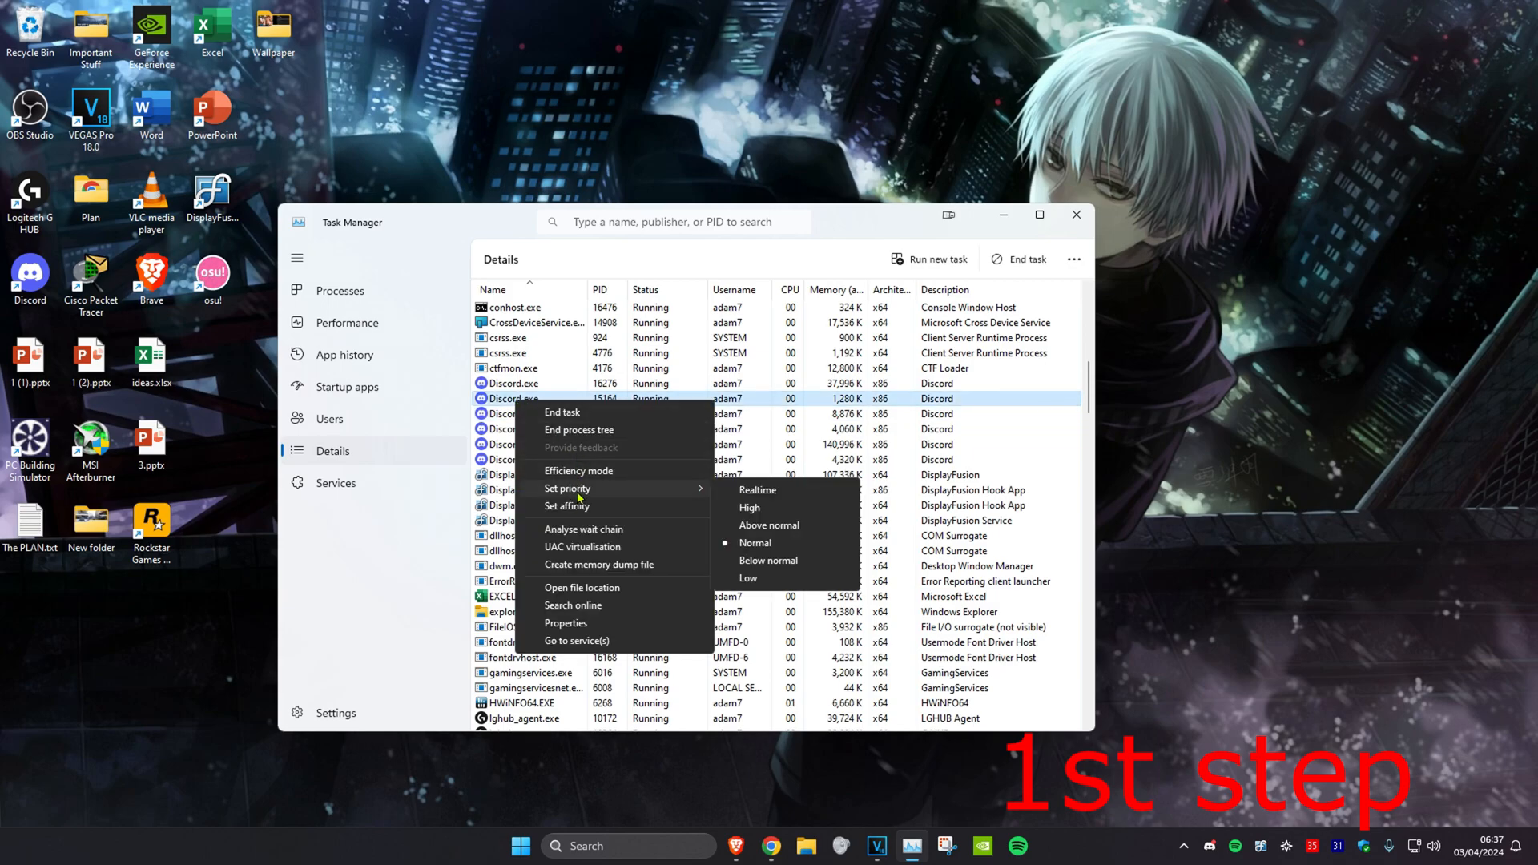
pyautogui.click(767, 560)
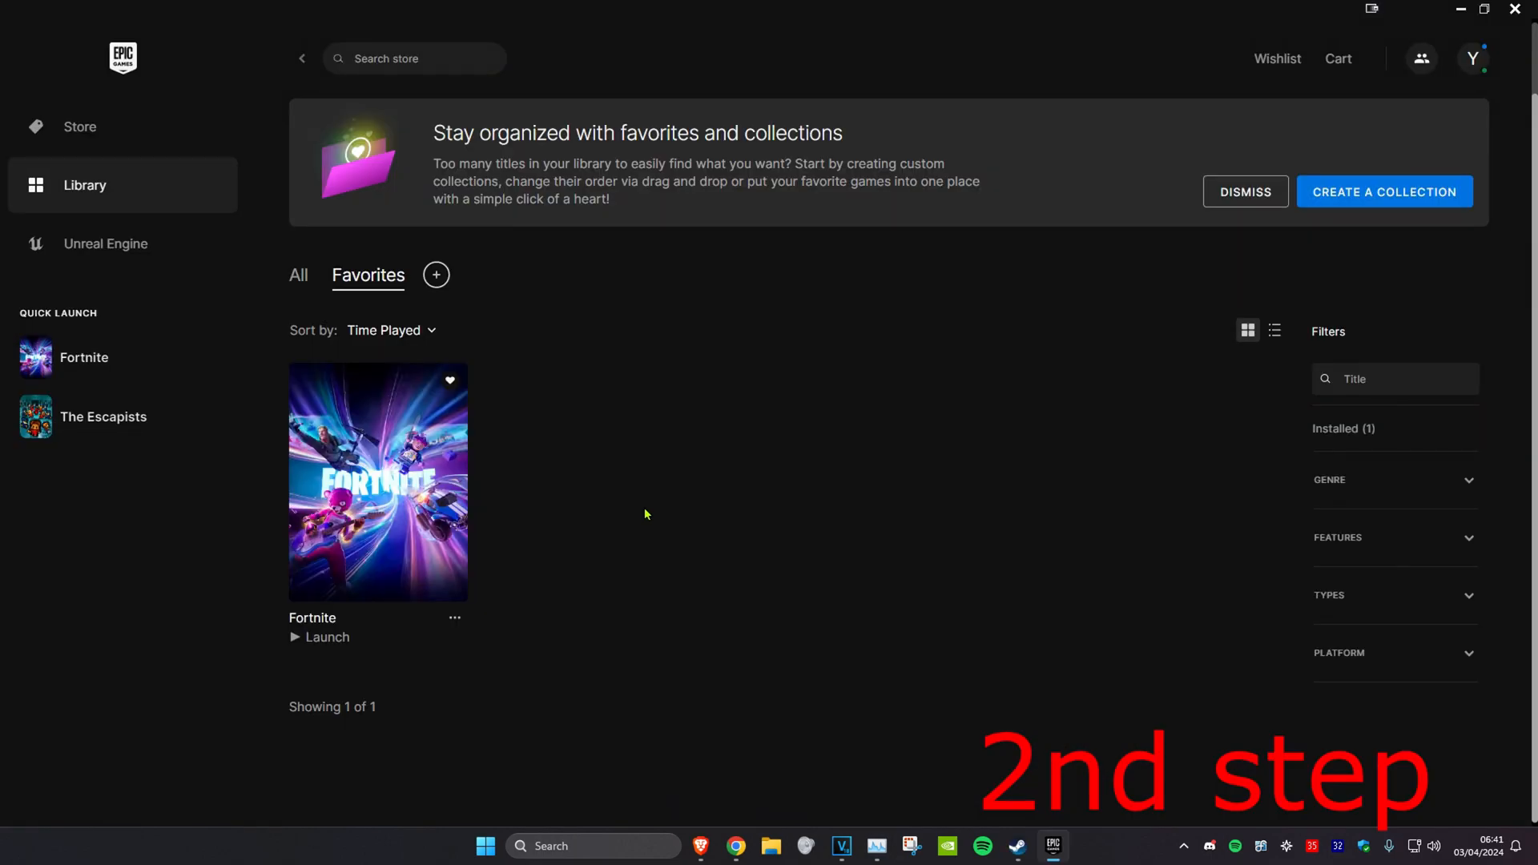
# Step: Verify Fortnite's installed files via its Manage settings in Epic Games Launcher
pyautogui.click(454, 618)
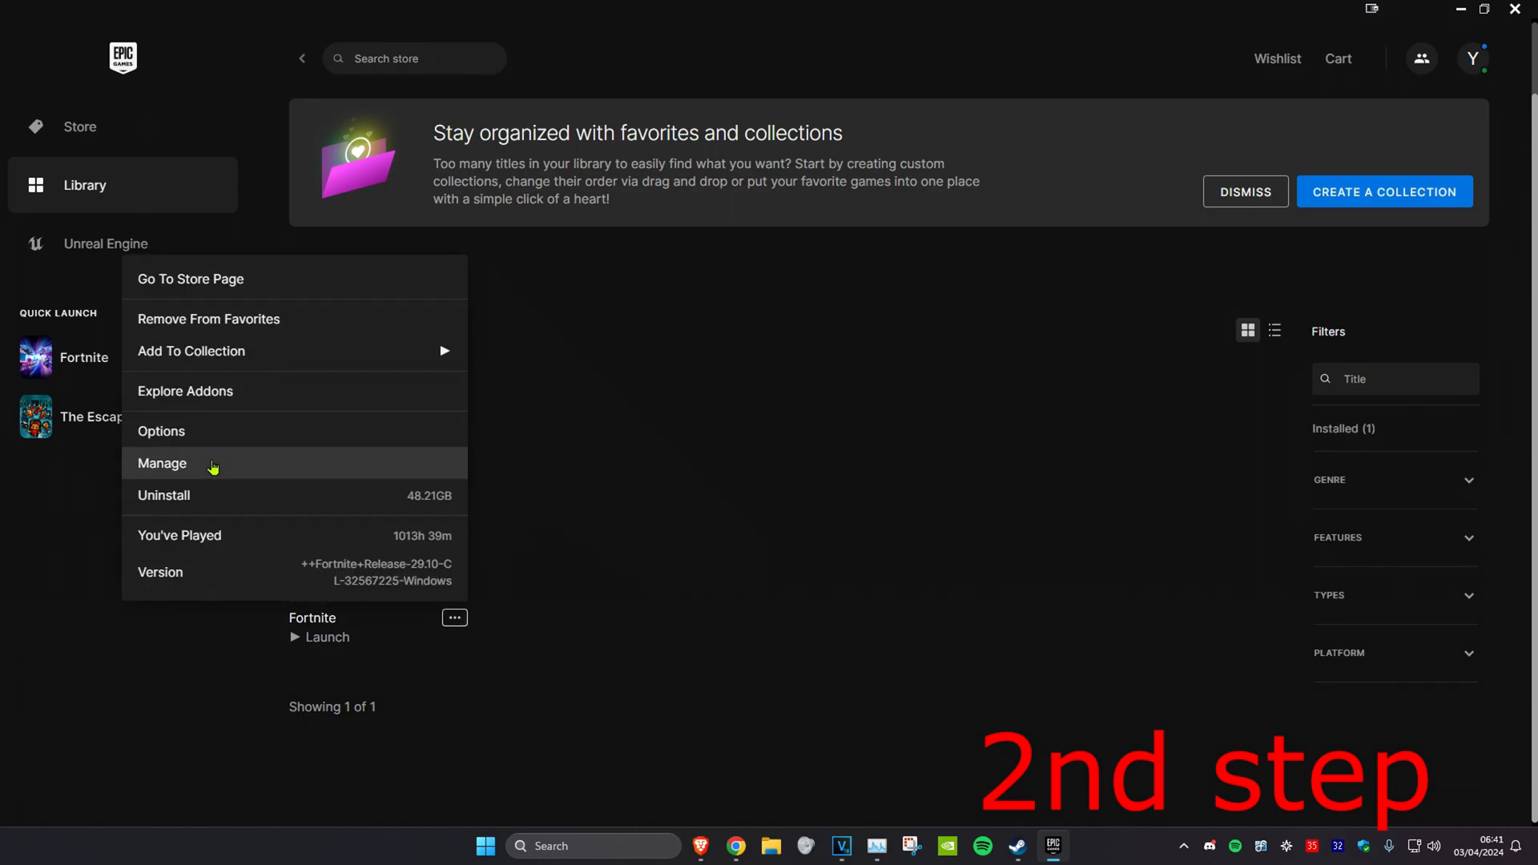
pyautogui.click(161, 463)
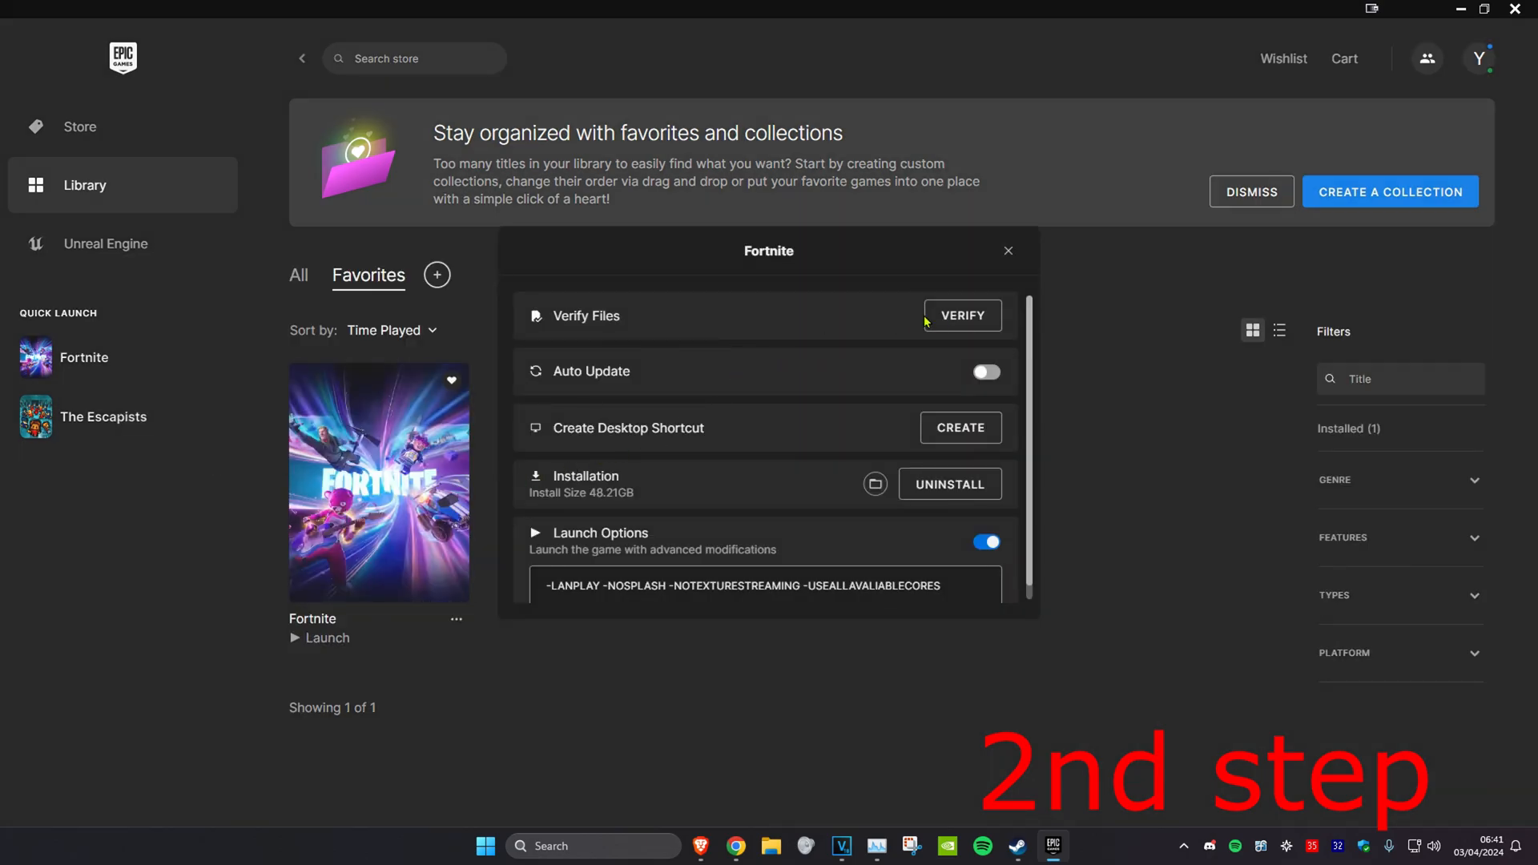
pyautogui.click(962, 316)
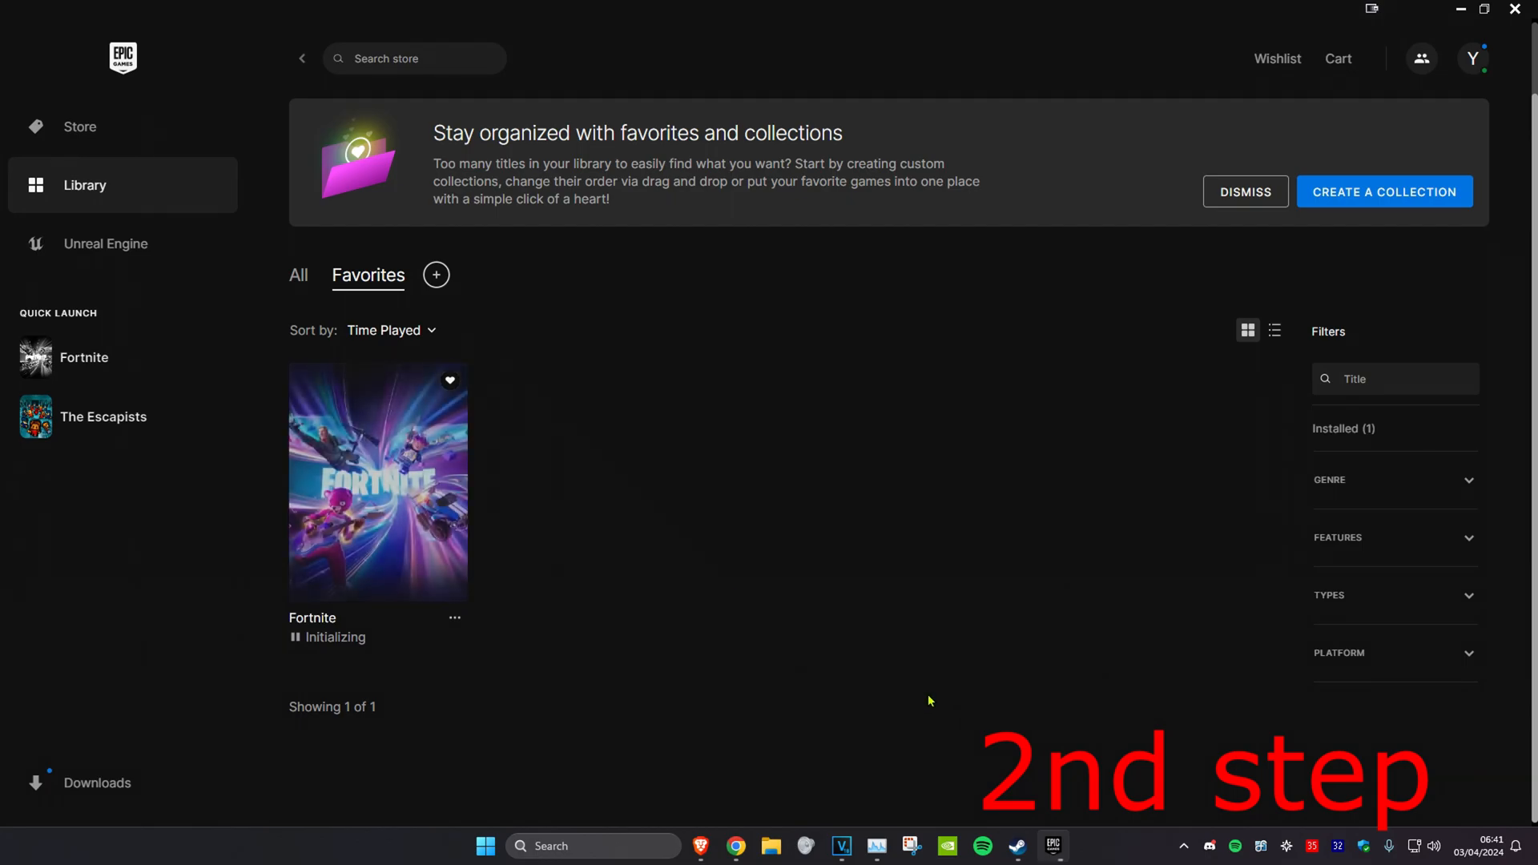
pyautogui.click(1013, 846)
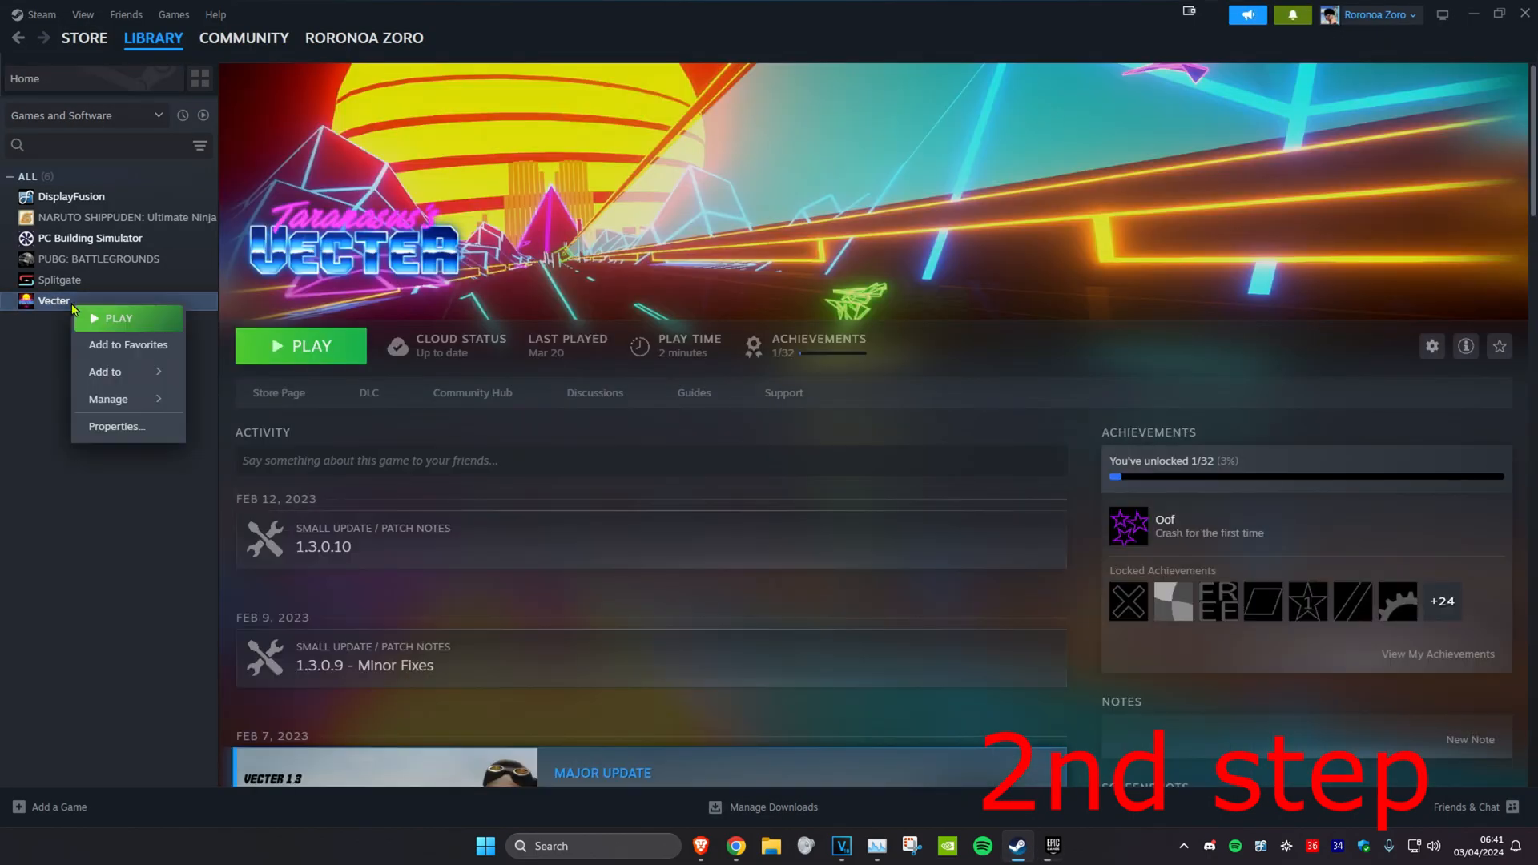
# Step: Run Verify integrity of game files from Vecter's Installed Files properties
pyautogui.click(116, 426)
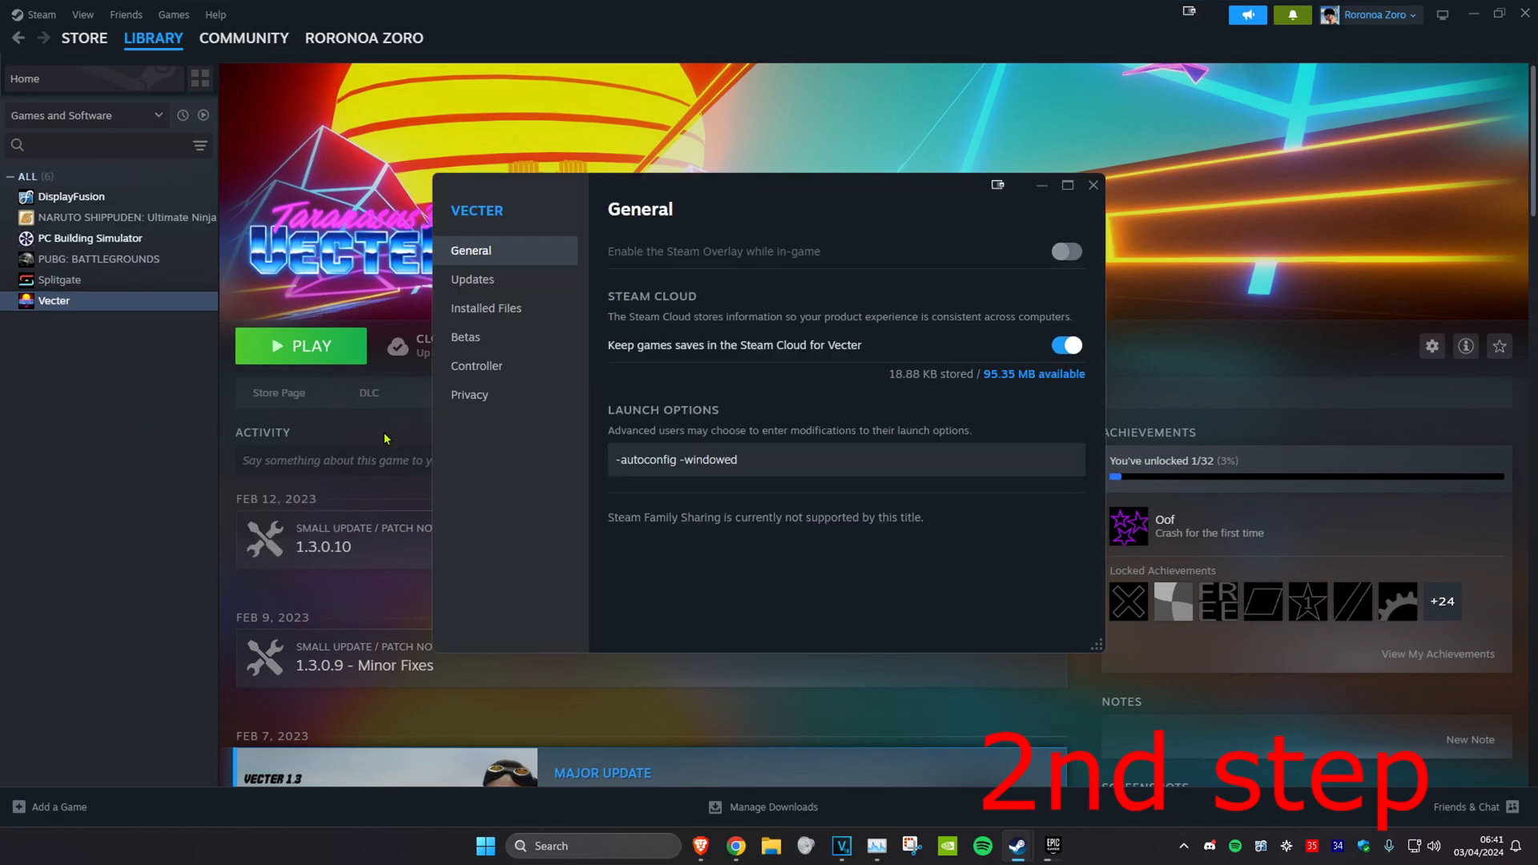
pyautogui.click(486, 307)
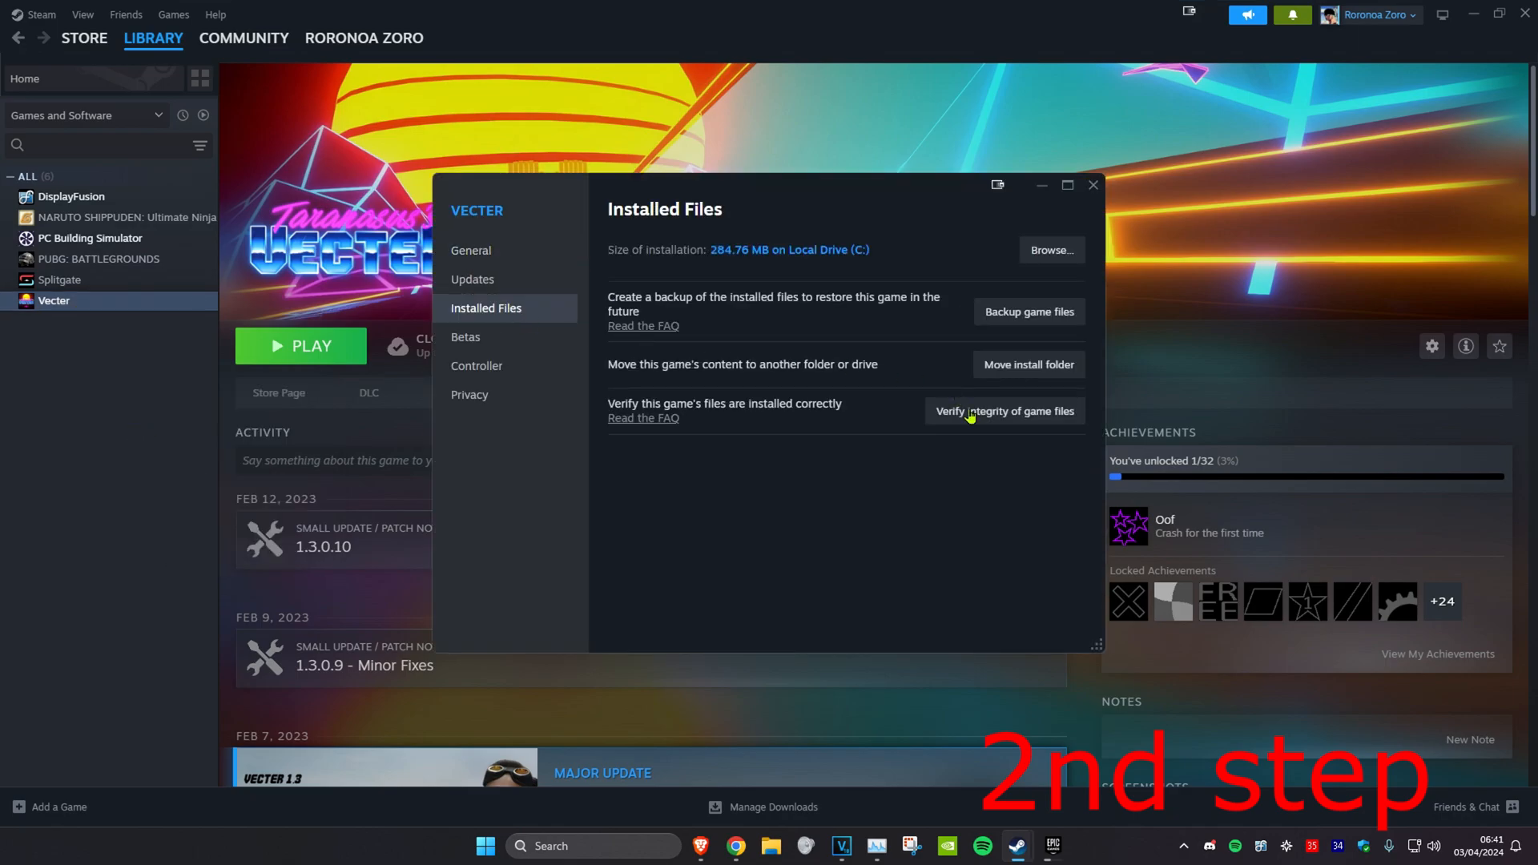
pyautogui.click(1004, 411)
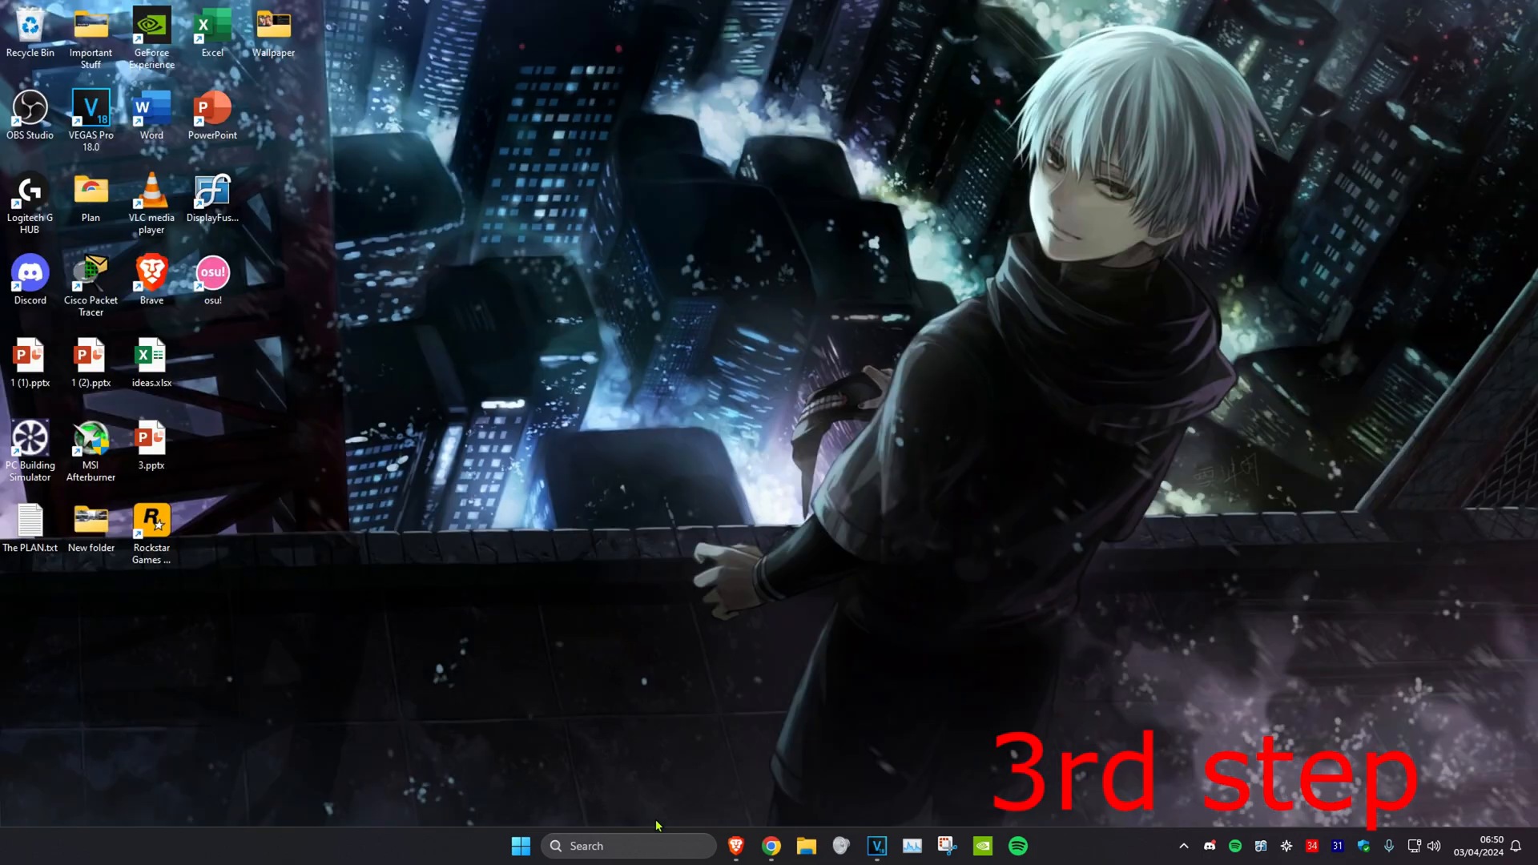
# Step: Navigate File Explorer to Local Disk (C:) > Program Files > GTA V
pyautogui.write('file explorer')
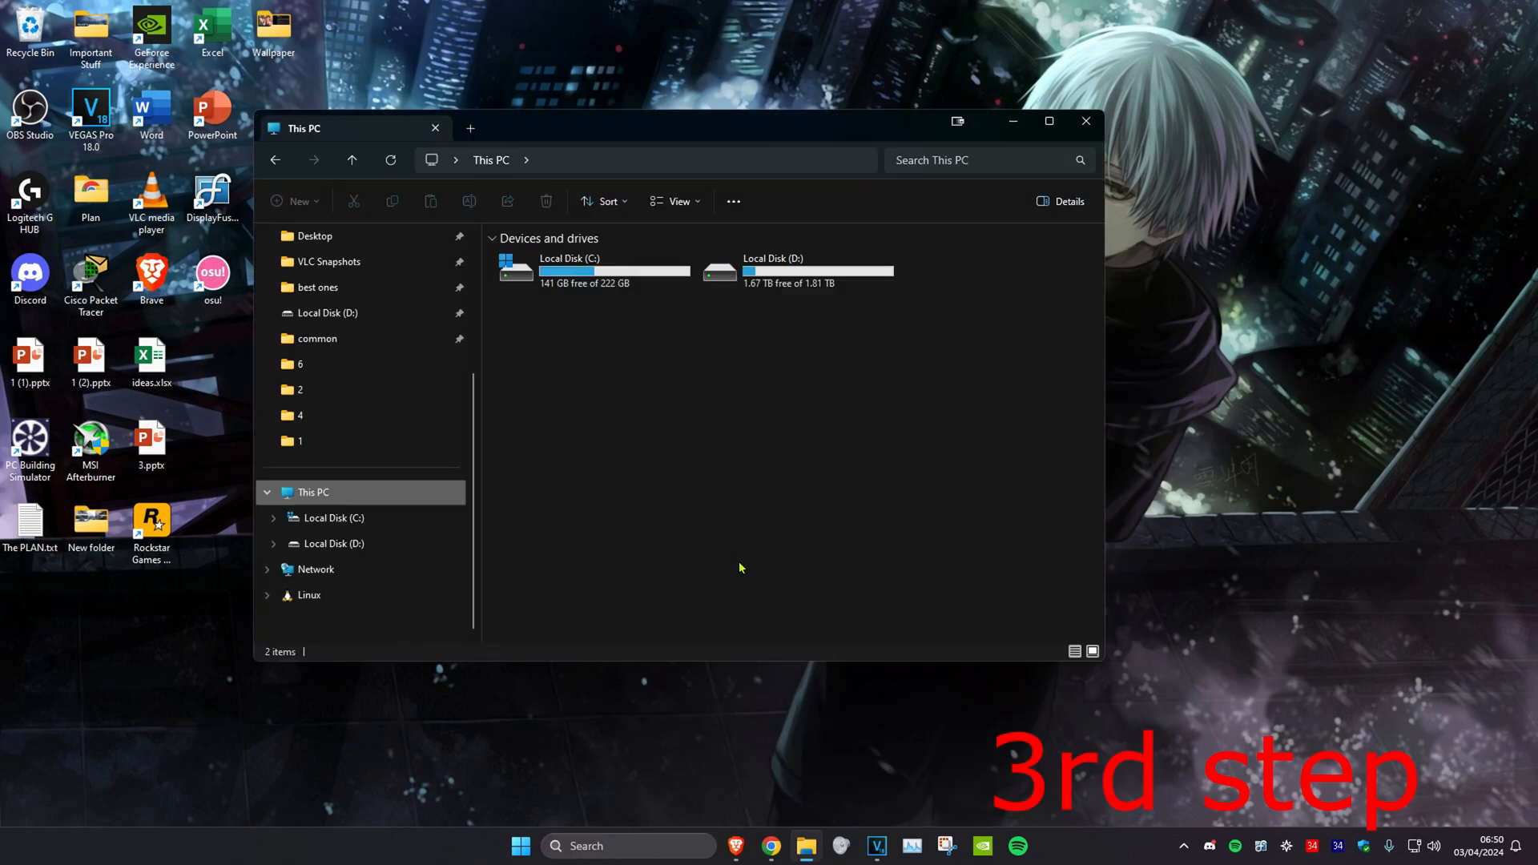
pyautogui.moveTo(769, 521)
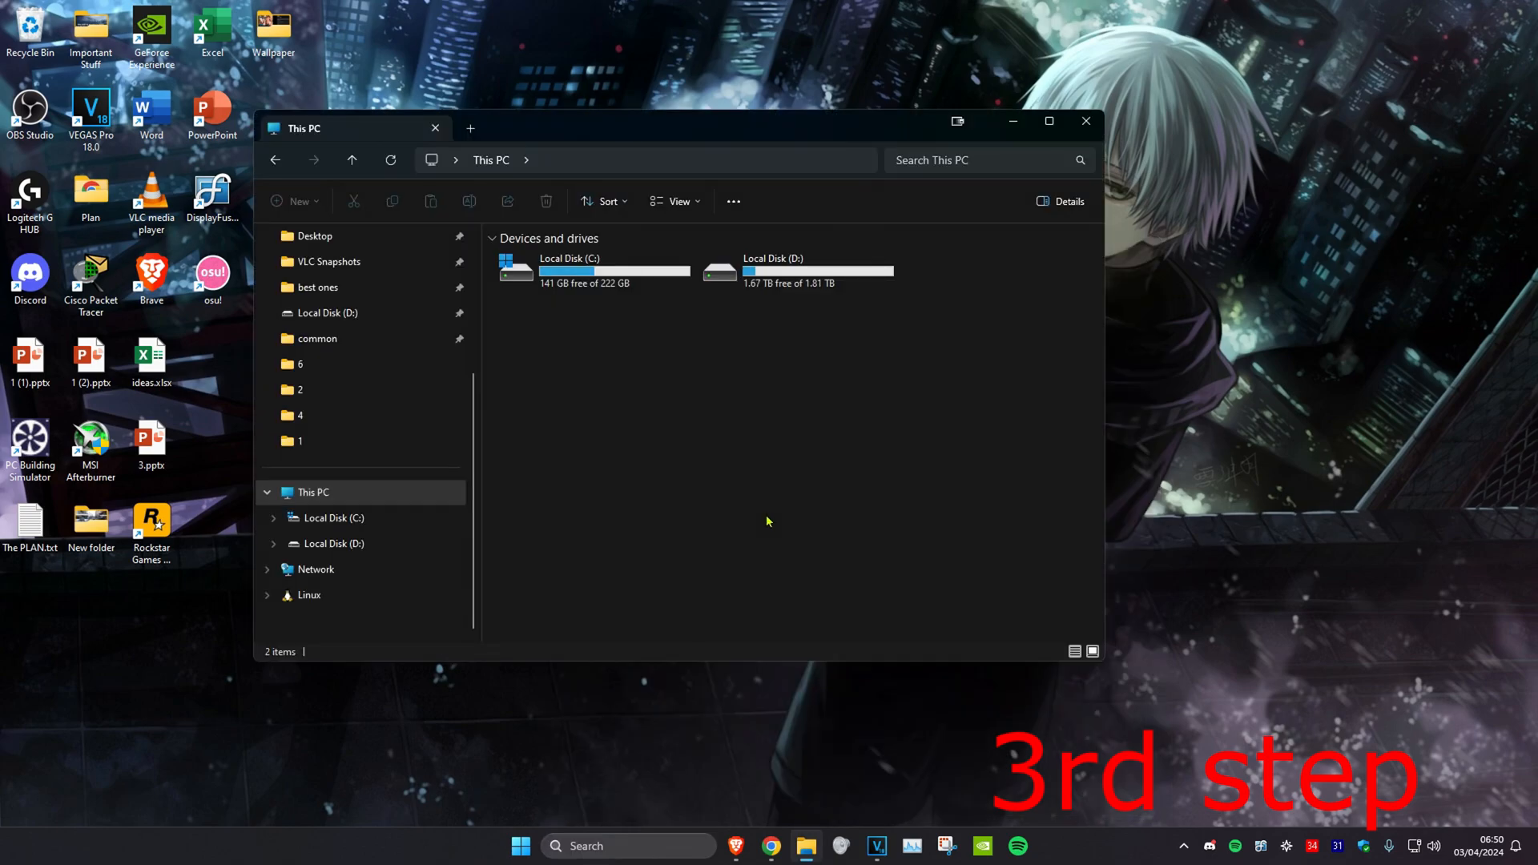
pyautogui.click(580, 276)
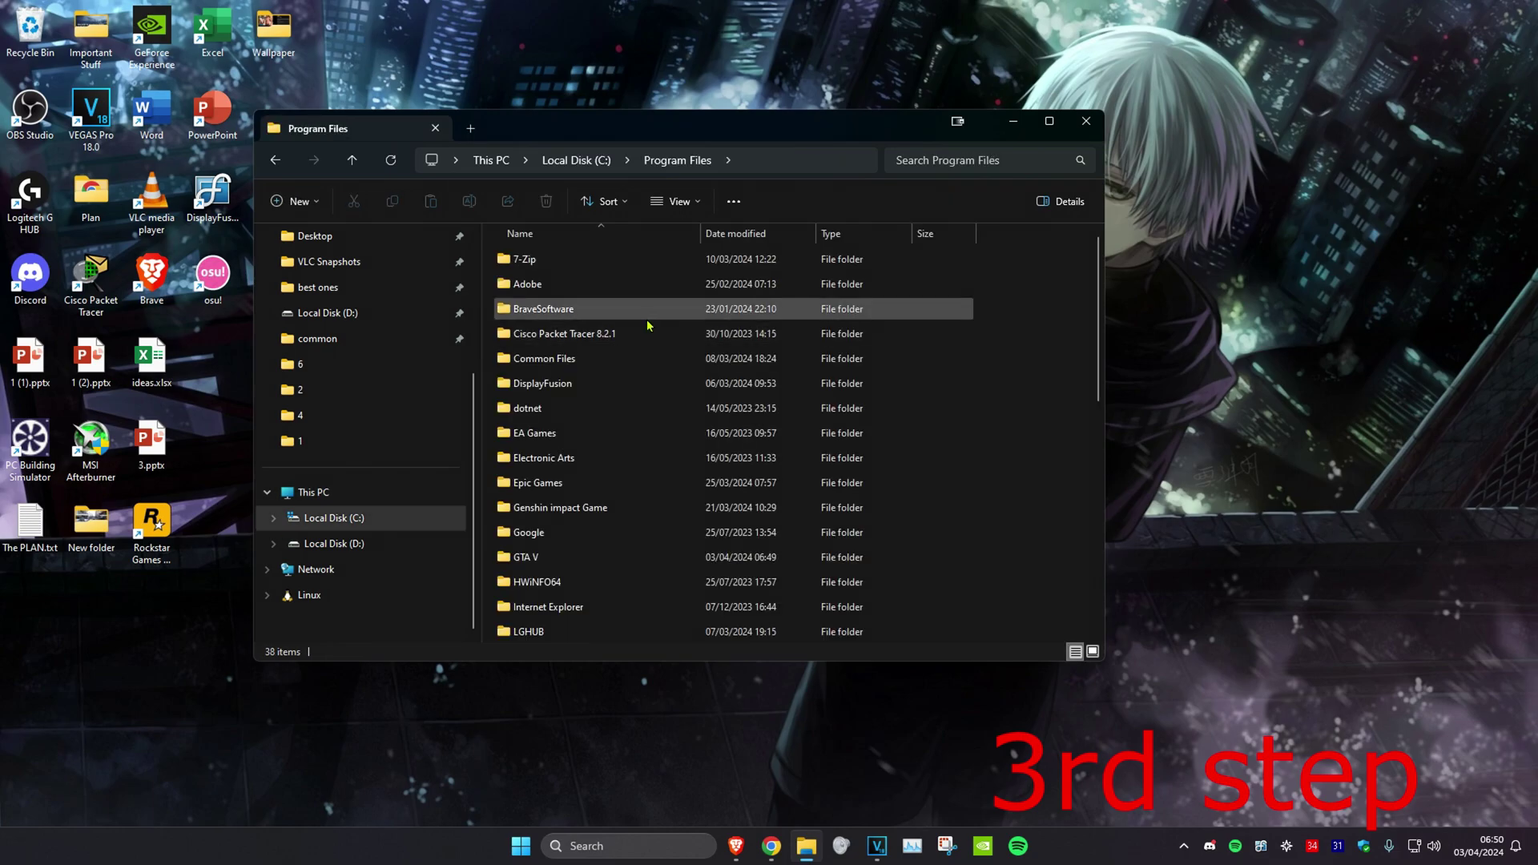
pyautogui.doubleClick(524, 556)
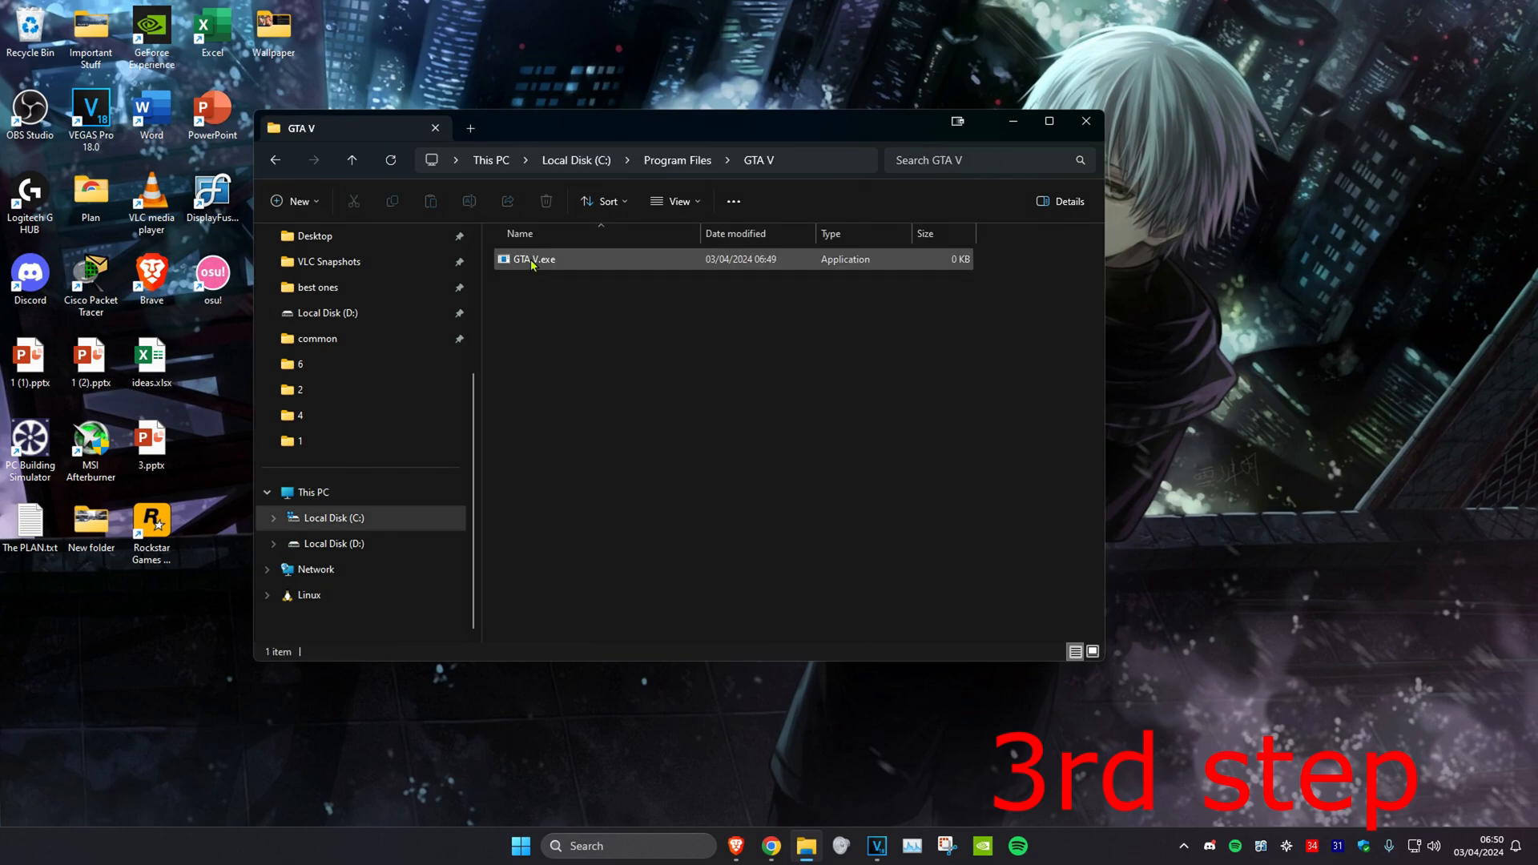
pyautogui.moveTo(550, 274)
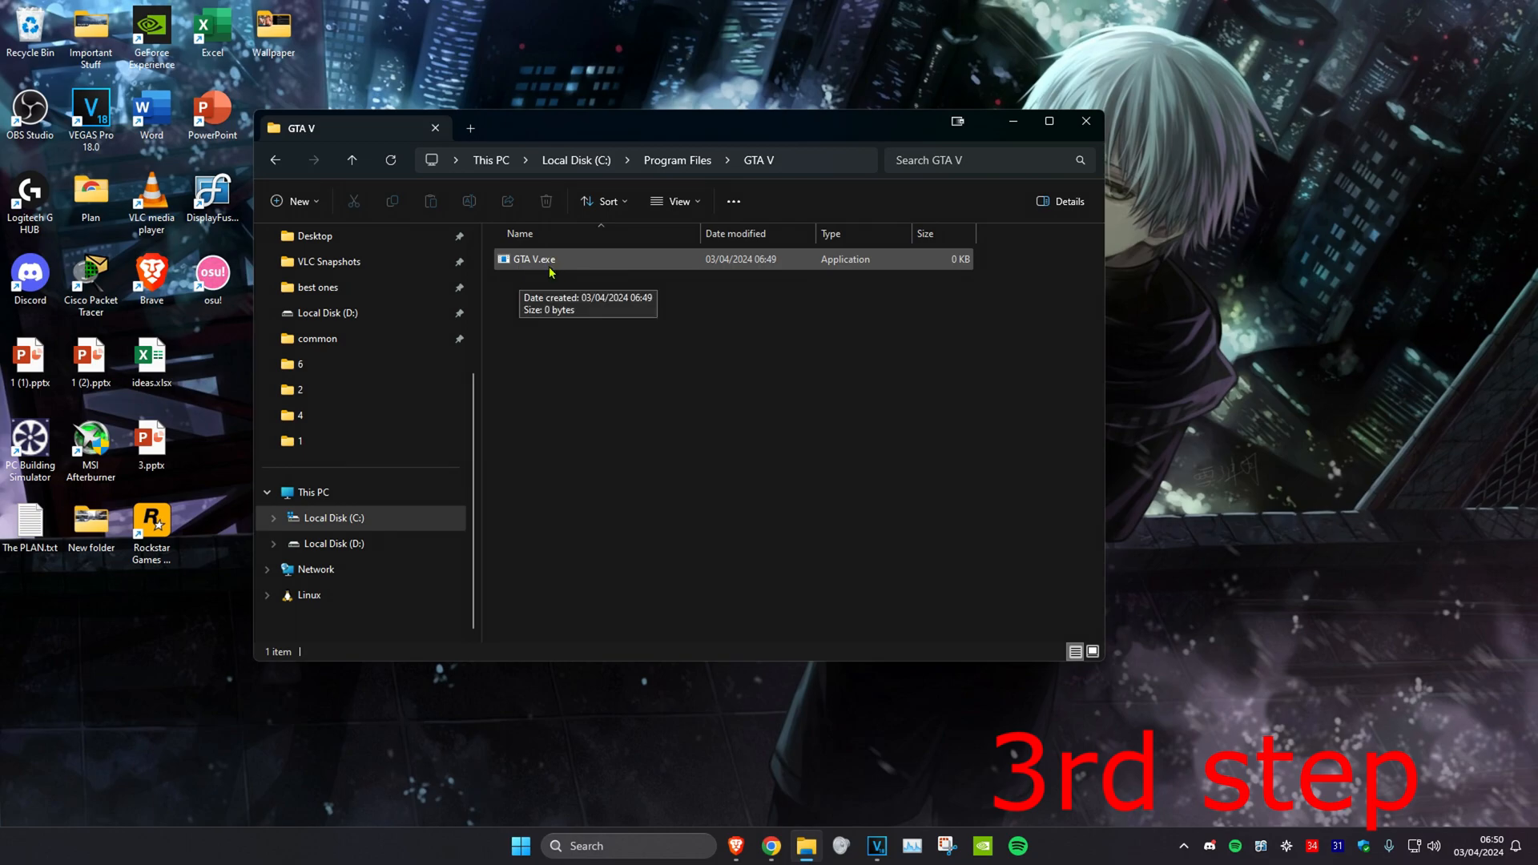
# Step: Disable full-screen optimisations and override high DPI scaling for GTA V.exe
pyautogui.rightClick(531, 258)
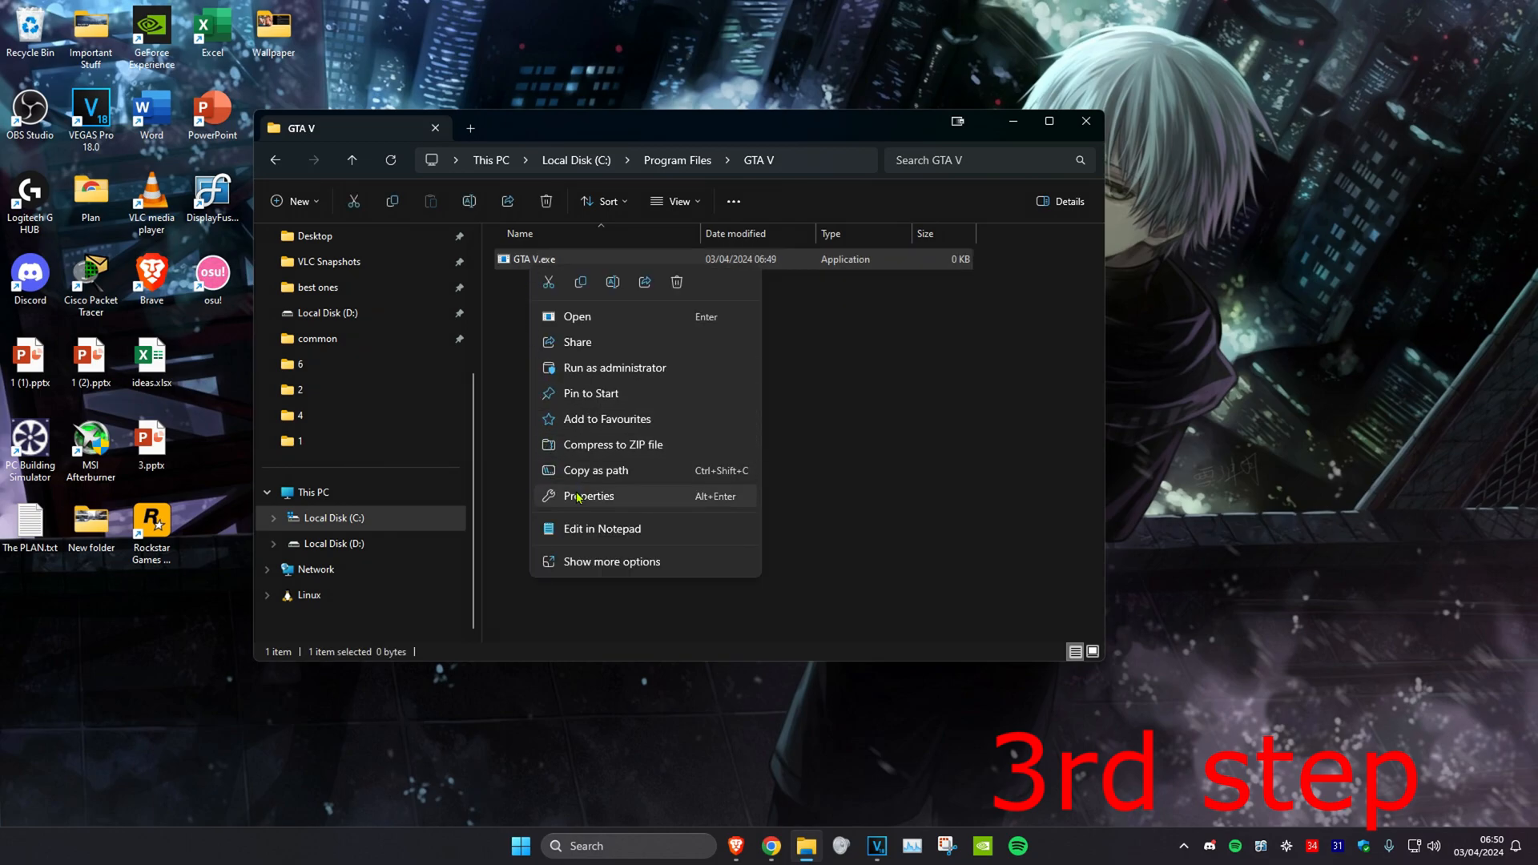
pyautogui.click(588, 495)
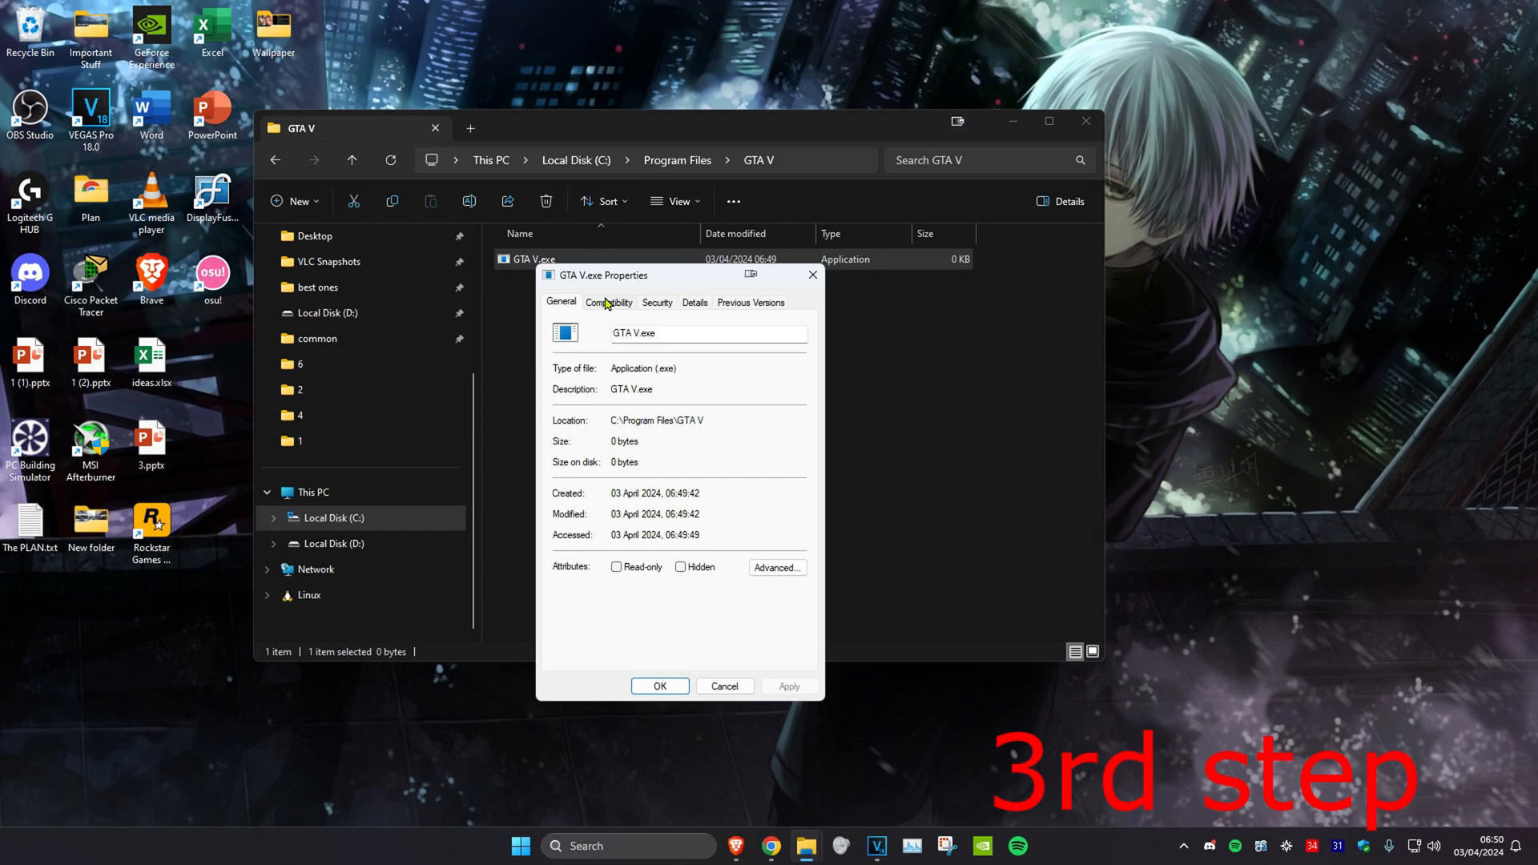
pyautogui.click(609, 302)
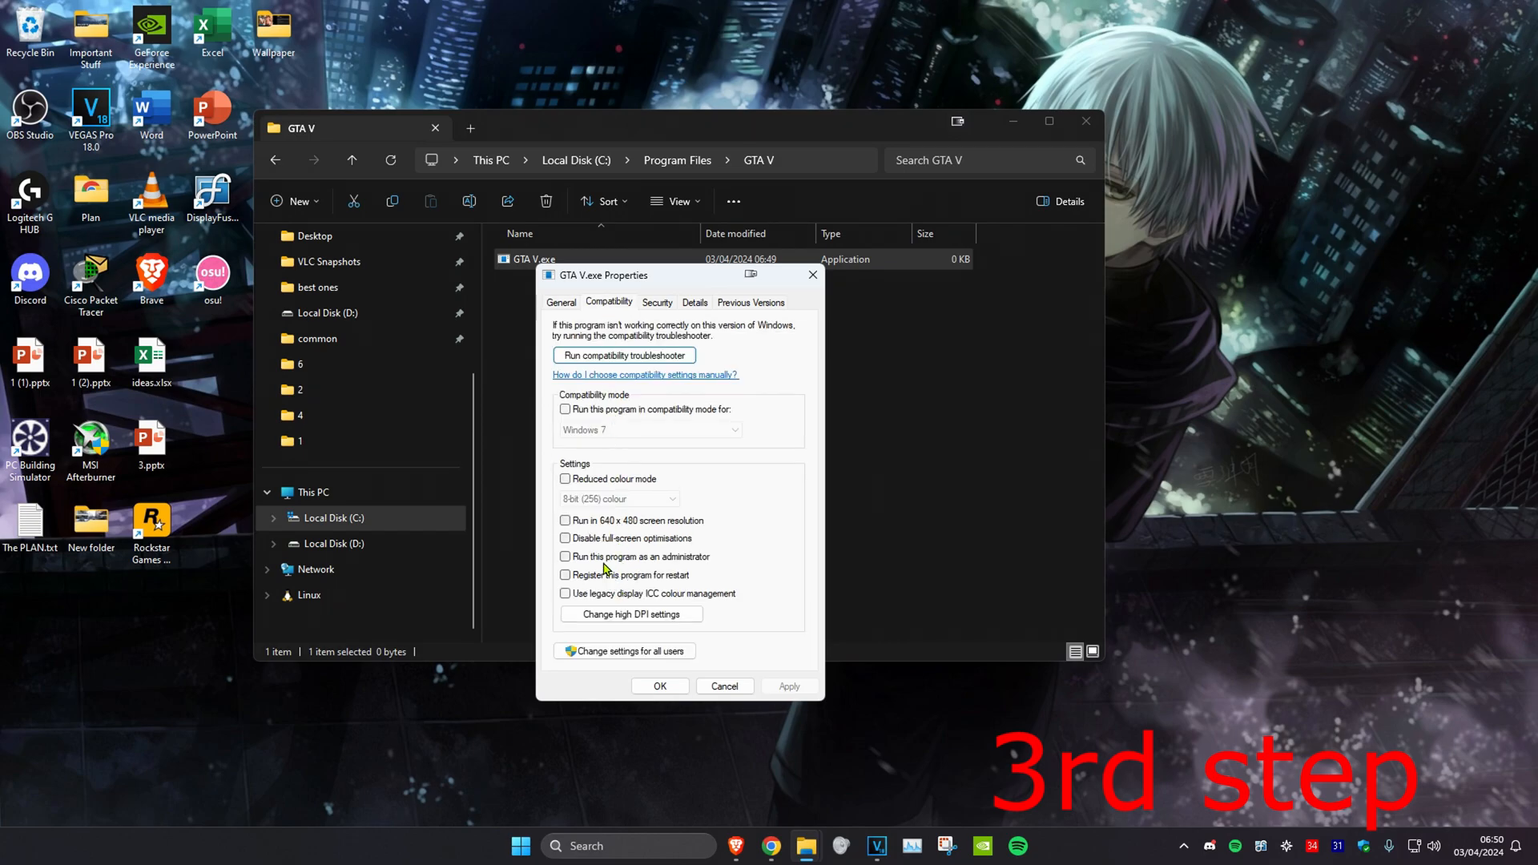
pyautogui.click(564, 538)
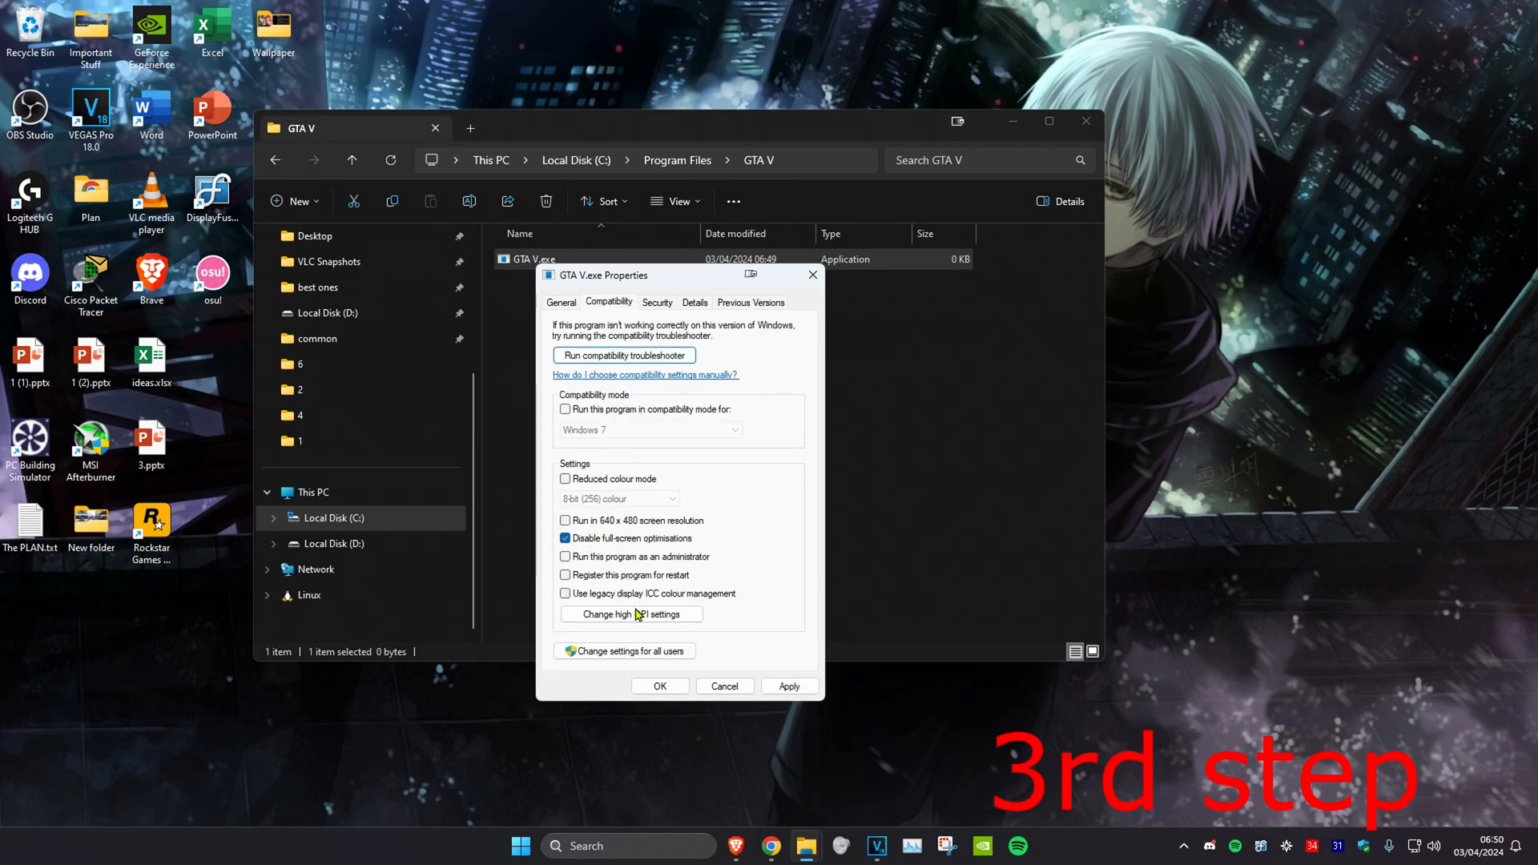
pyautogui.click(630, 614)
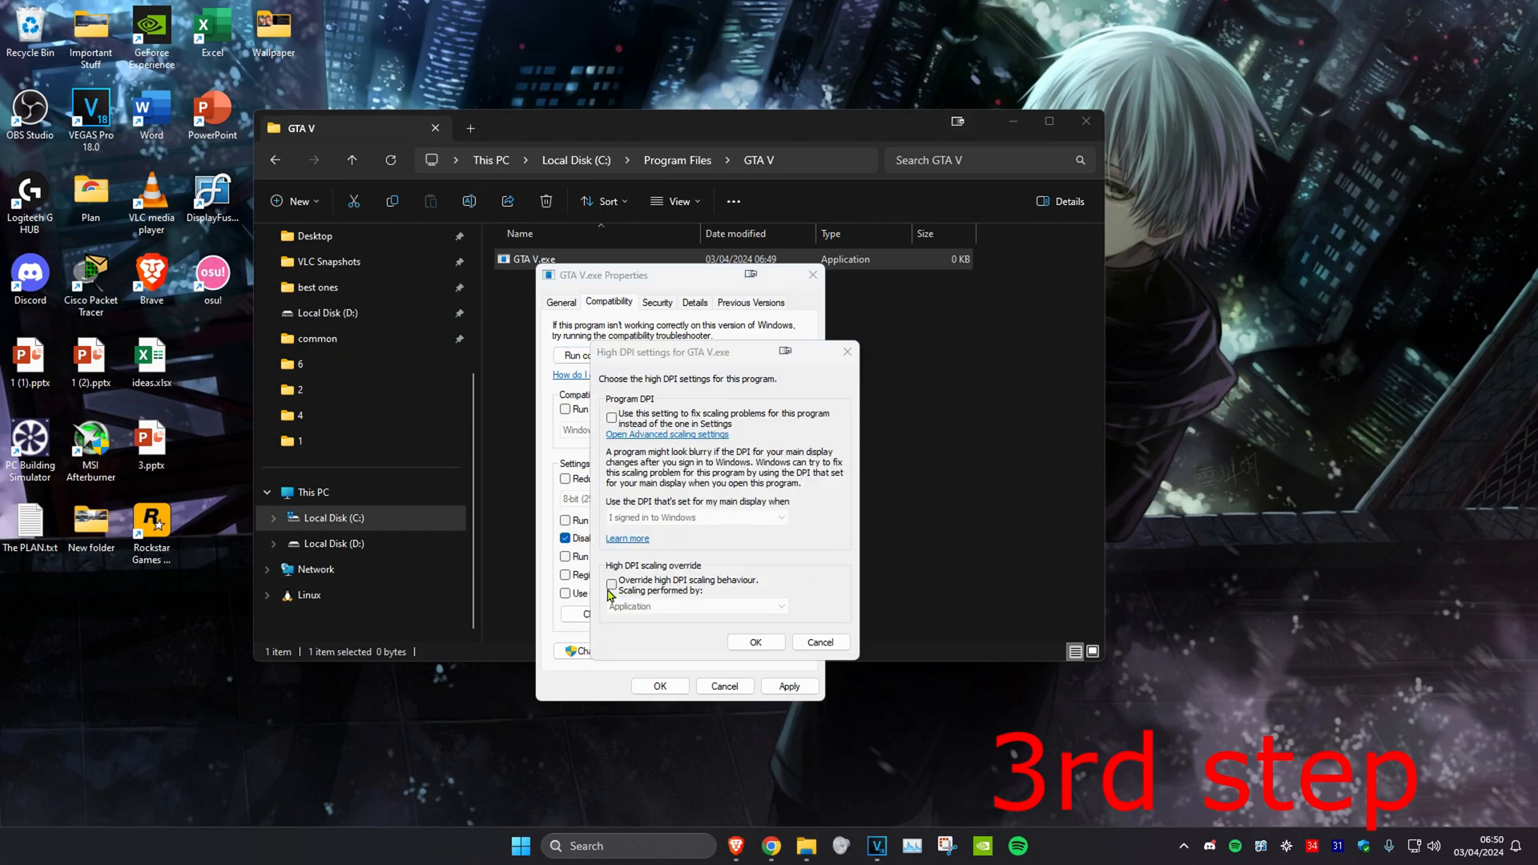
pyautogui.click(611, 583)
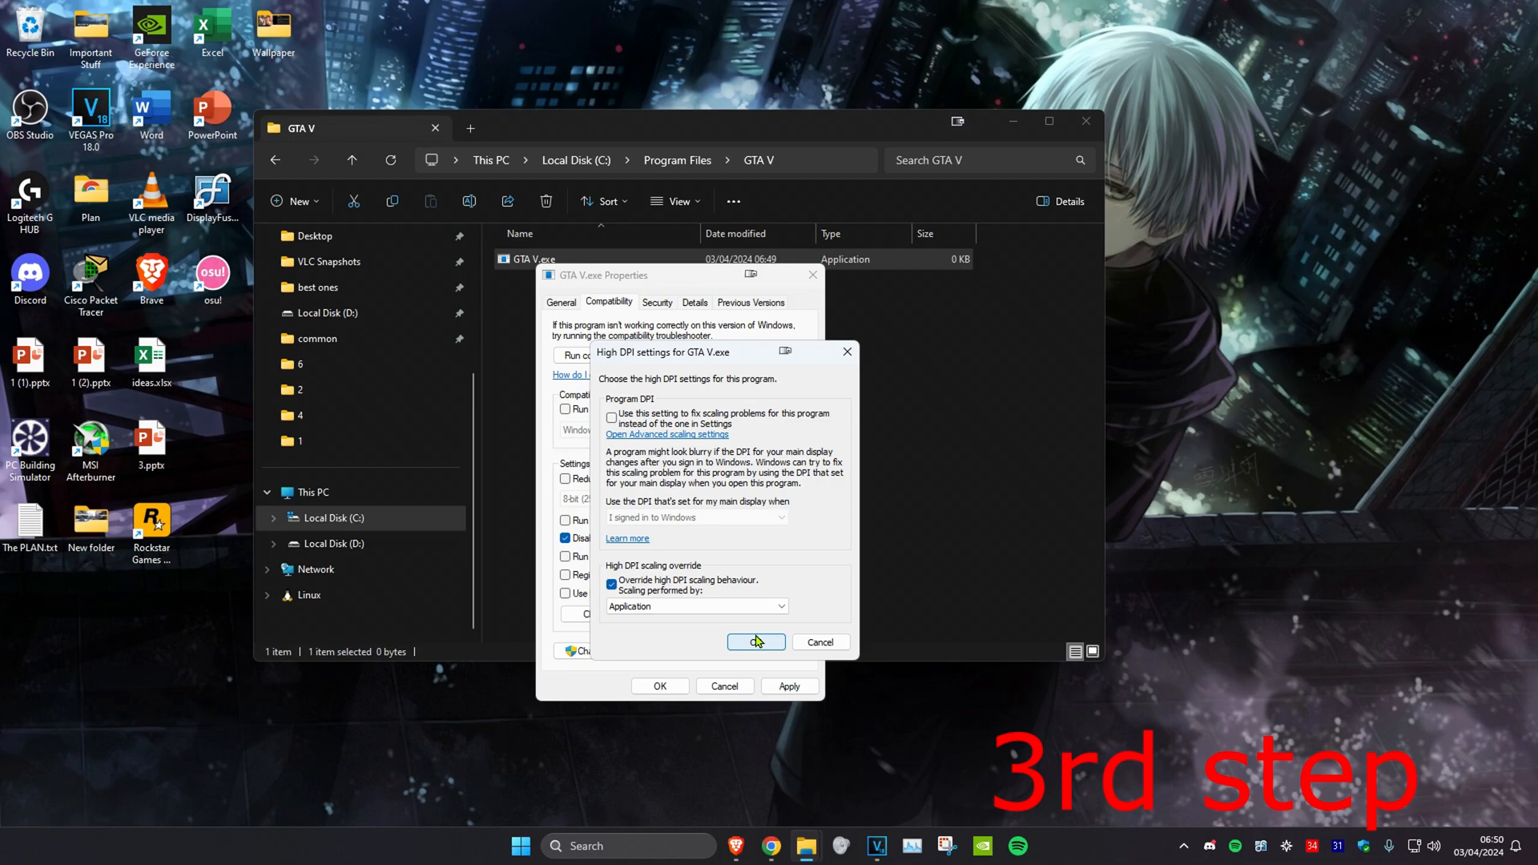
pyautogui.click(755, 641)
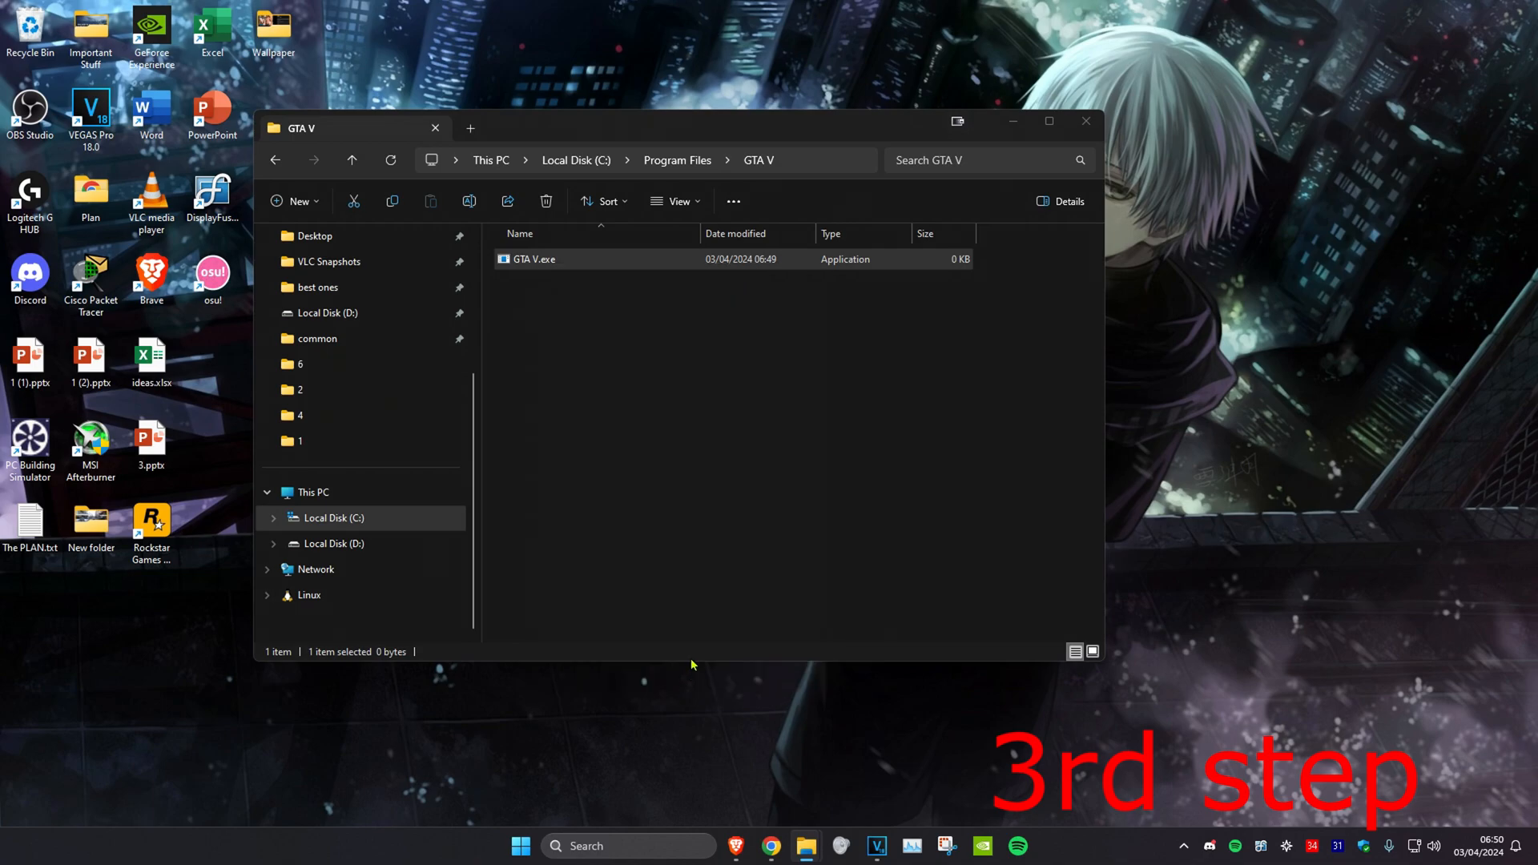
# Step: Search 'chec' and open the Check for updates settings
pyautogui.click(1086, 121)
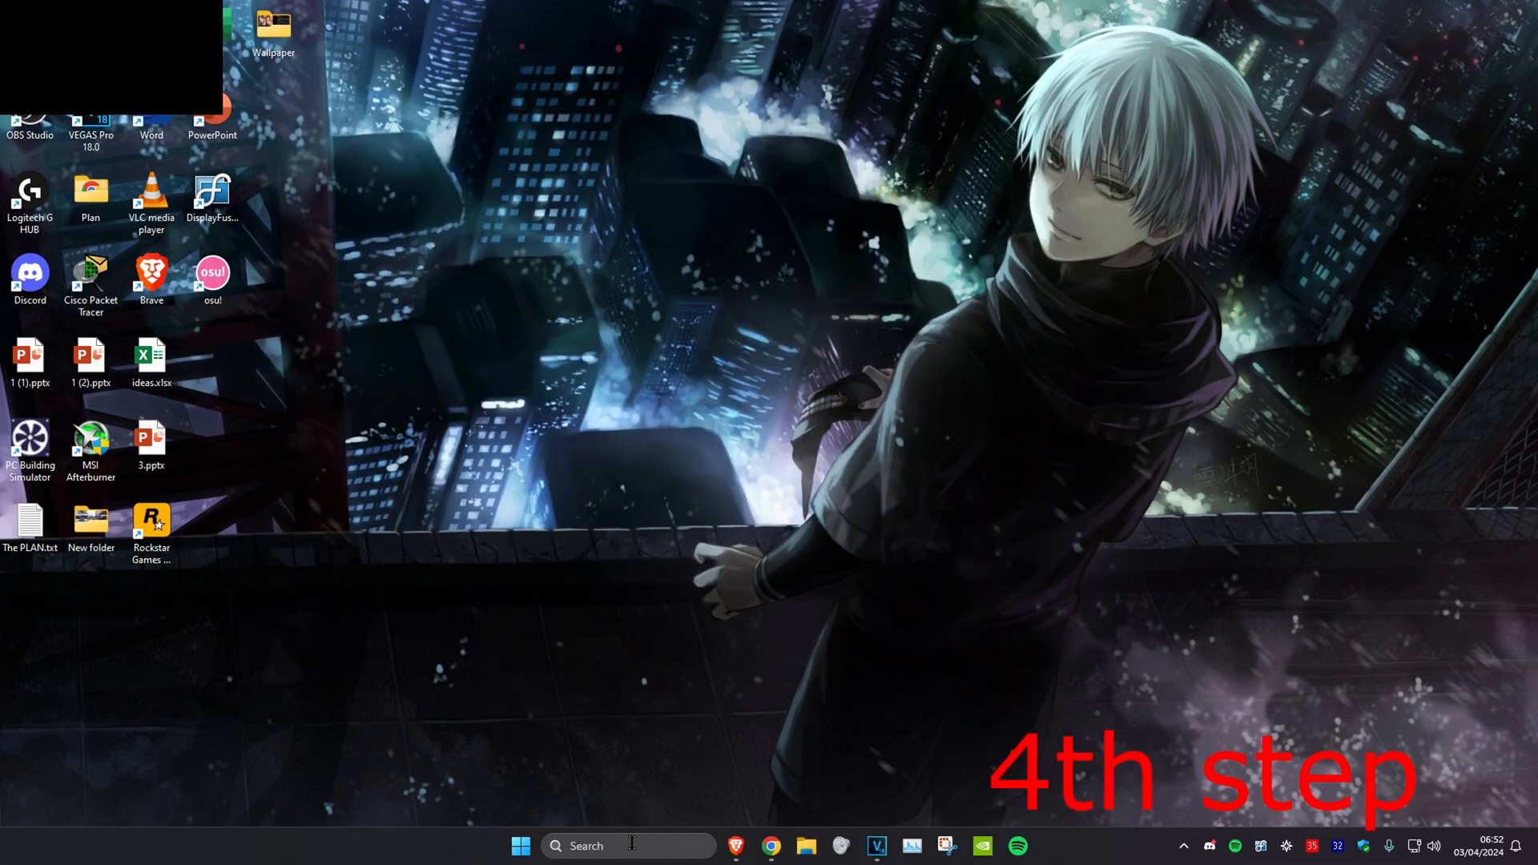
pyautogui.write('chec')
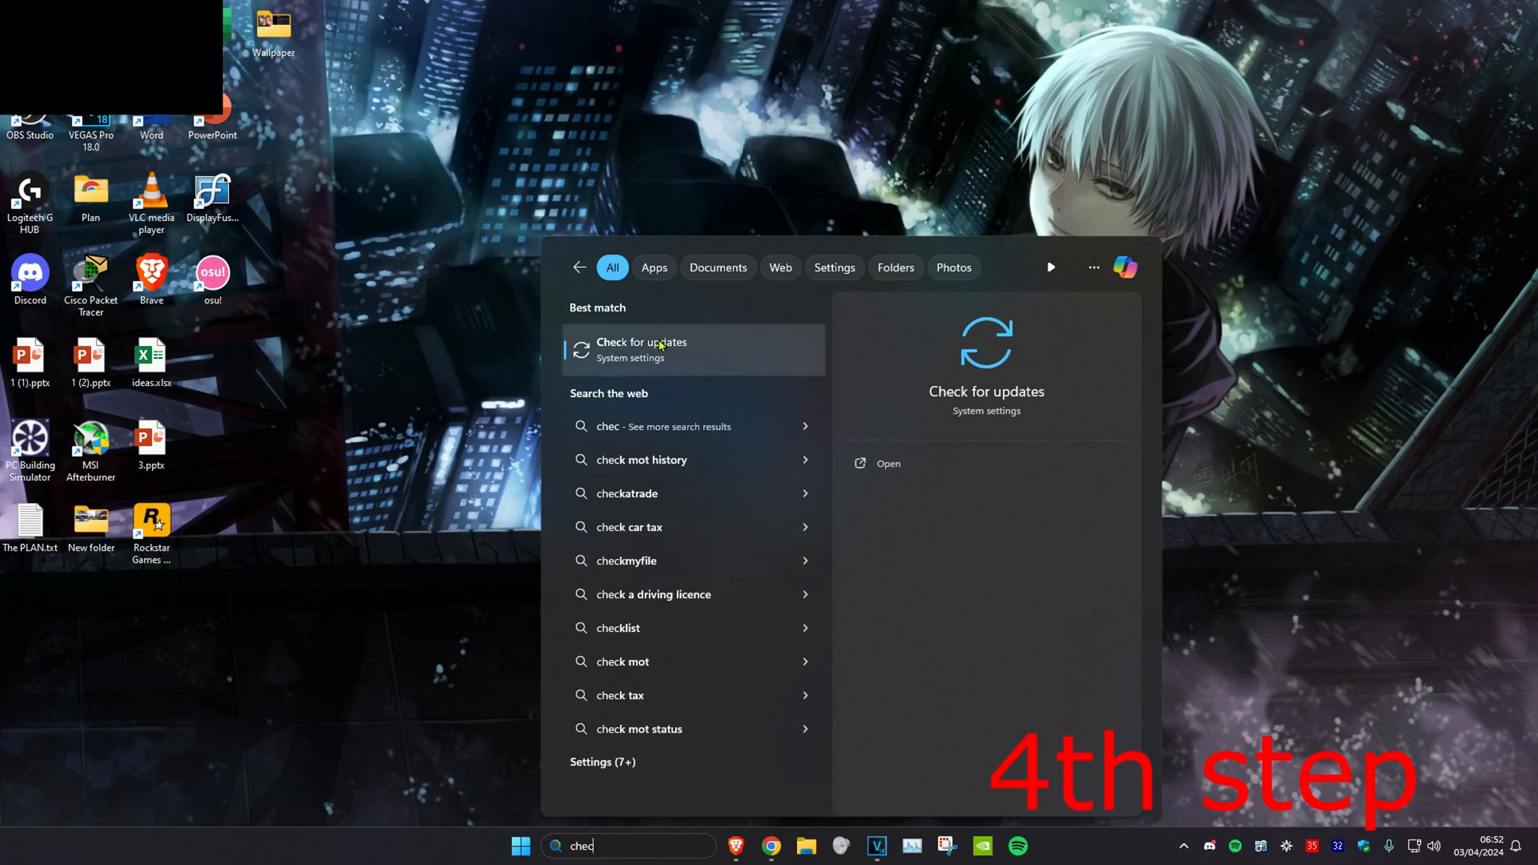
pyautogui.click(642, 349)
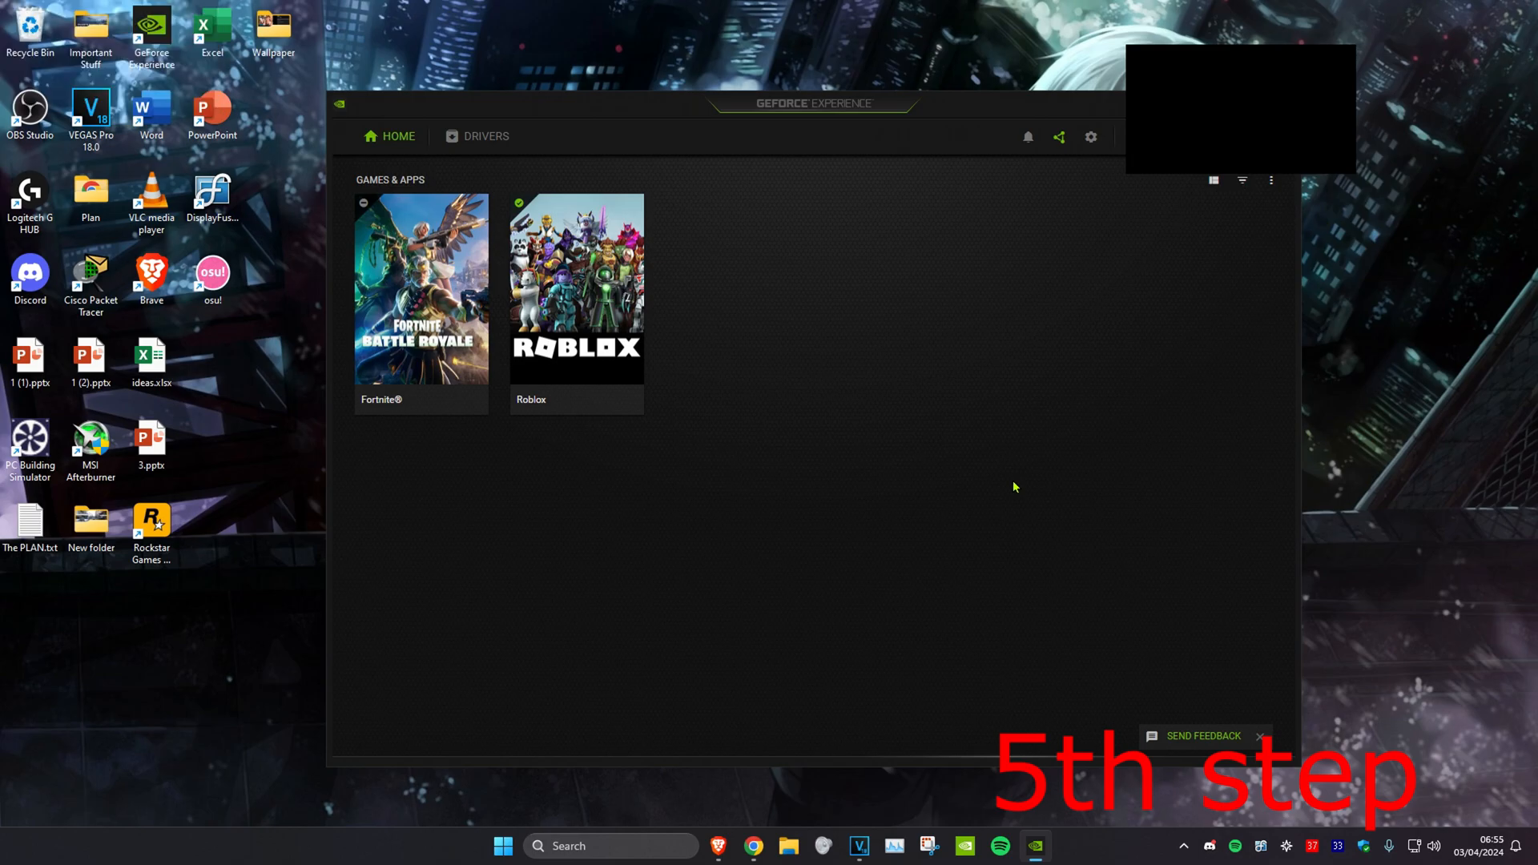
pyautogui.moveTo(968, 343)
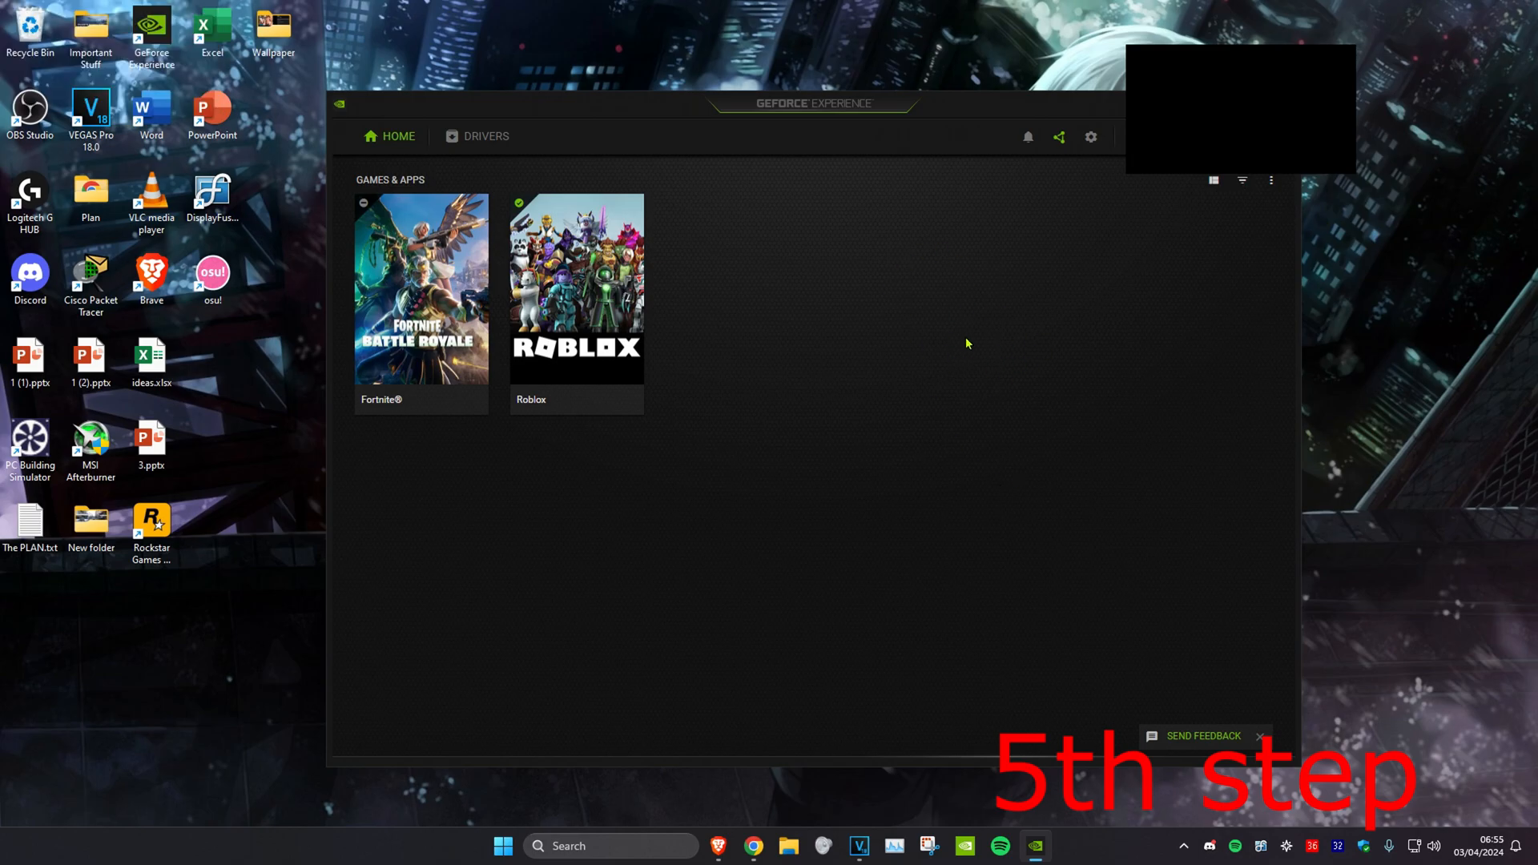
pyautogui.moveTo(850, 194)
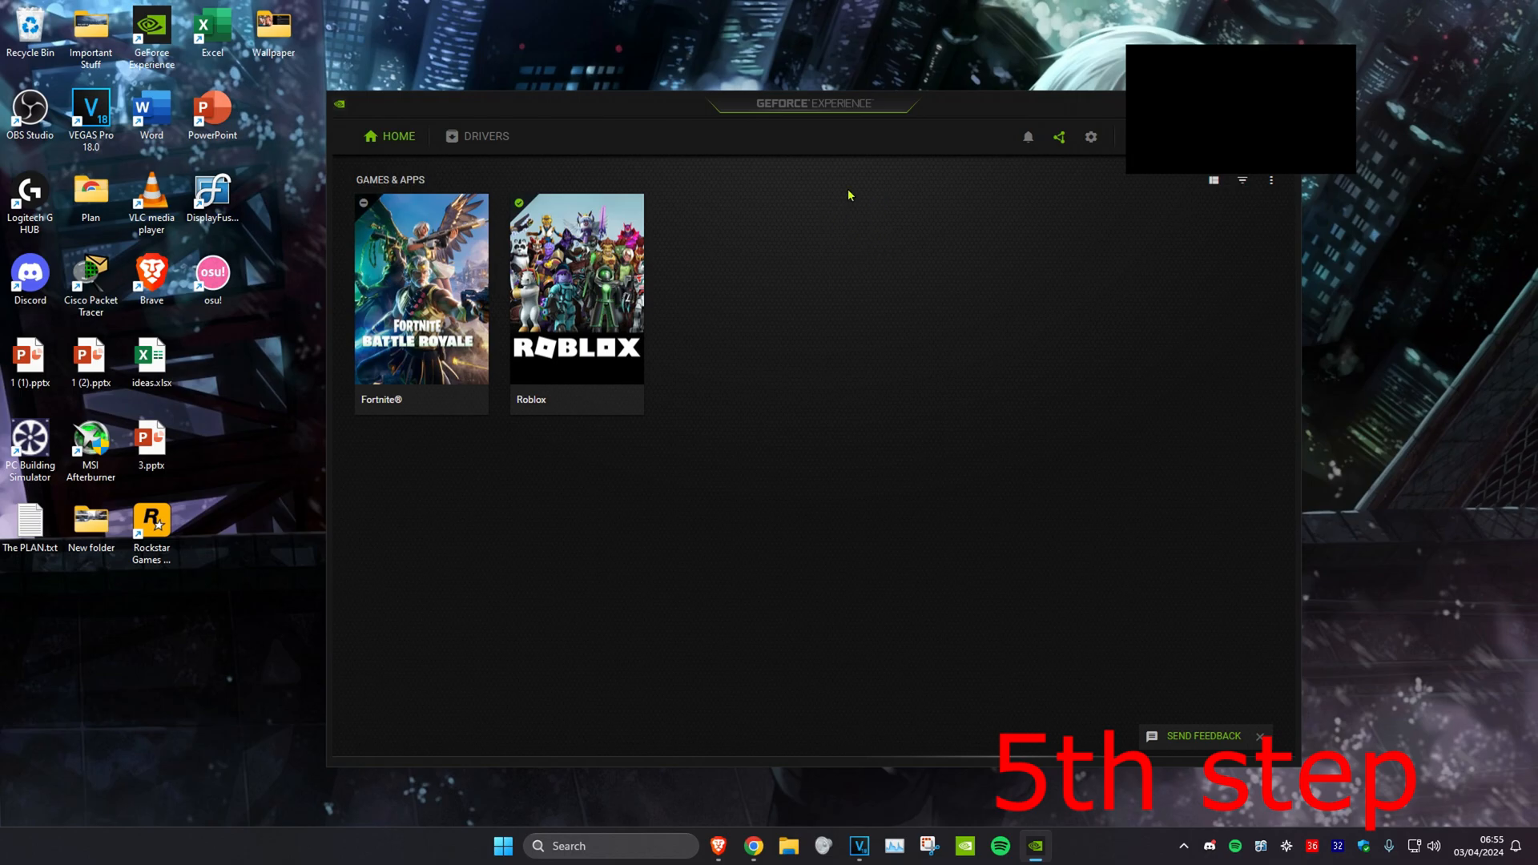
pyautogui.moveTo(487, 136)
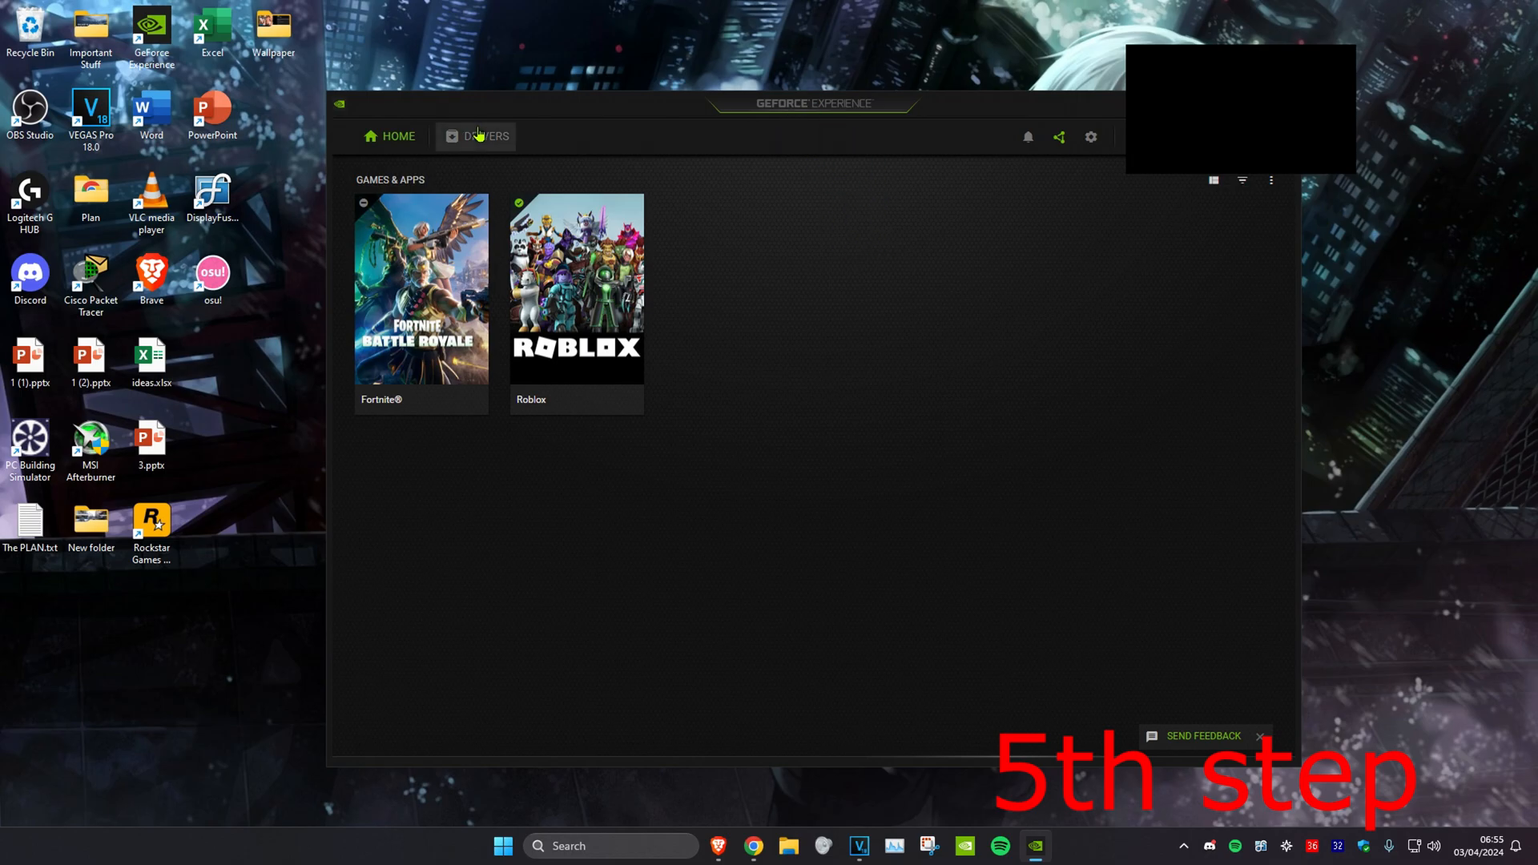
# Step: Check the DRIVERS tab for Game Ready Driver updates, then go back HOME
pyautogui.click(486, 136)
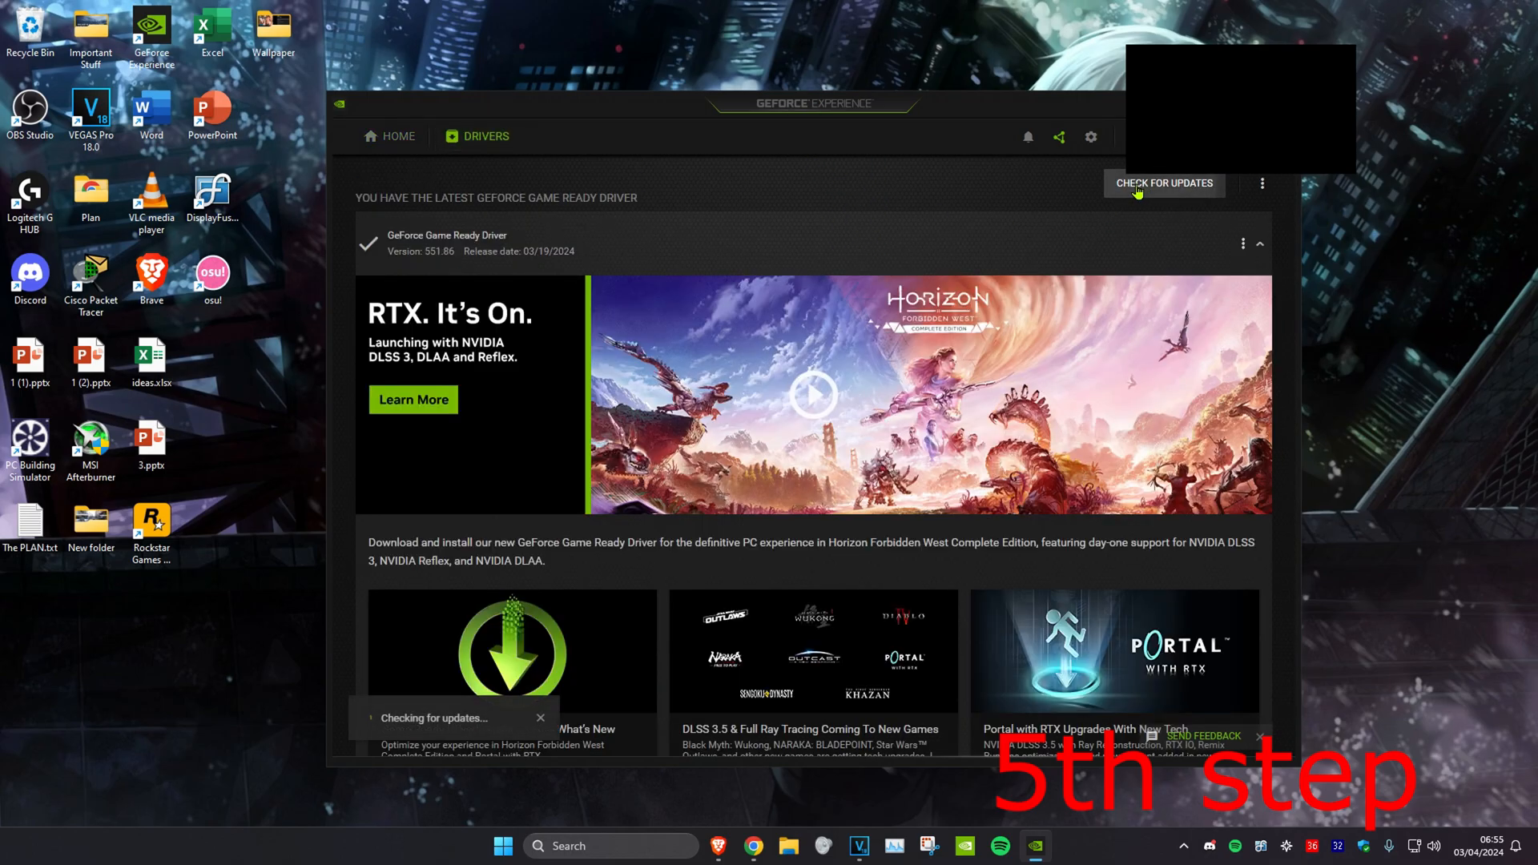
pyautogui.click(1164, 183)
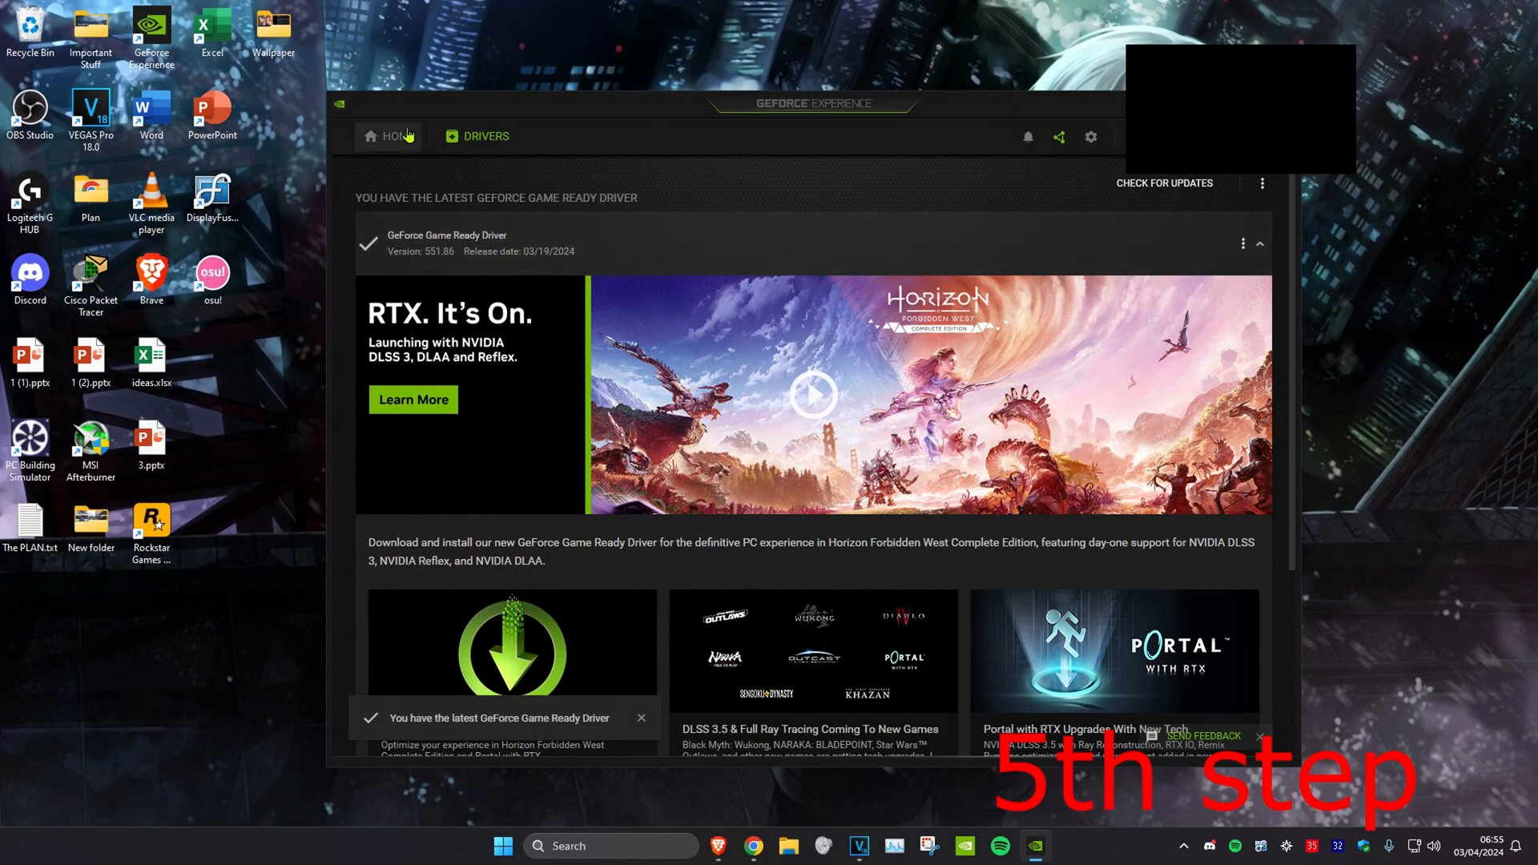
pyautogui.click(389, 135)
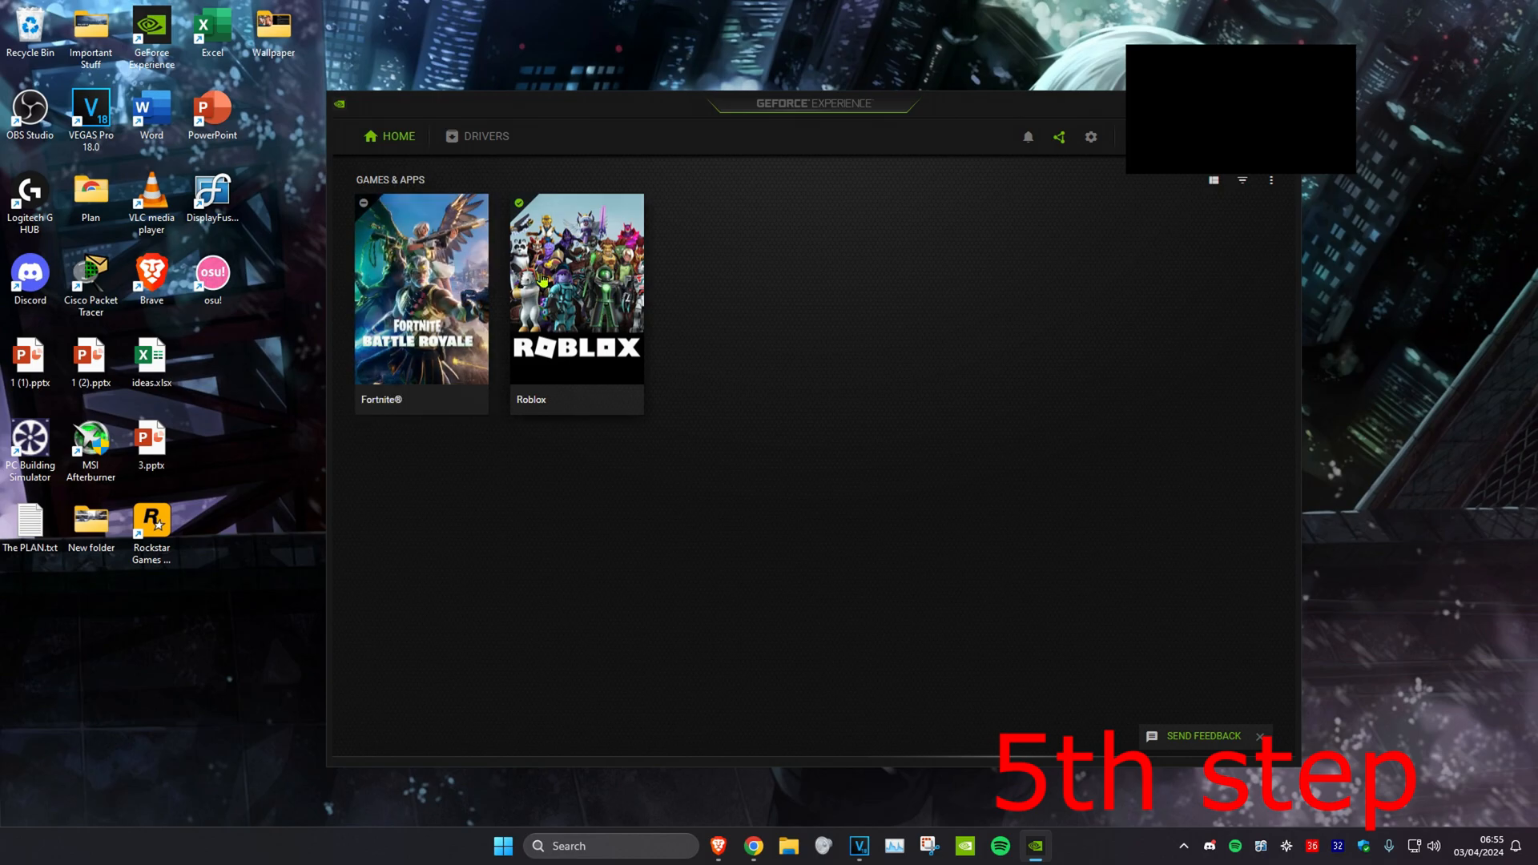
# Step: Open Roblox's graphics settings panel in GeForce Experience and close it
pyautogui.click(575, 288)
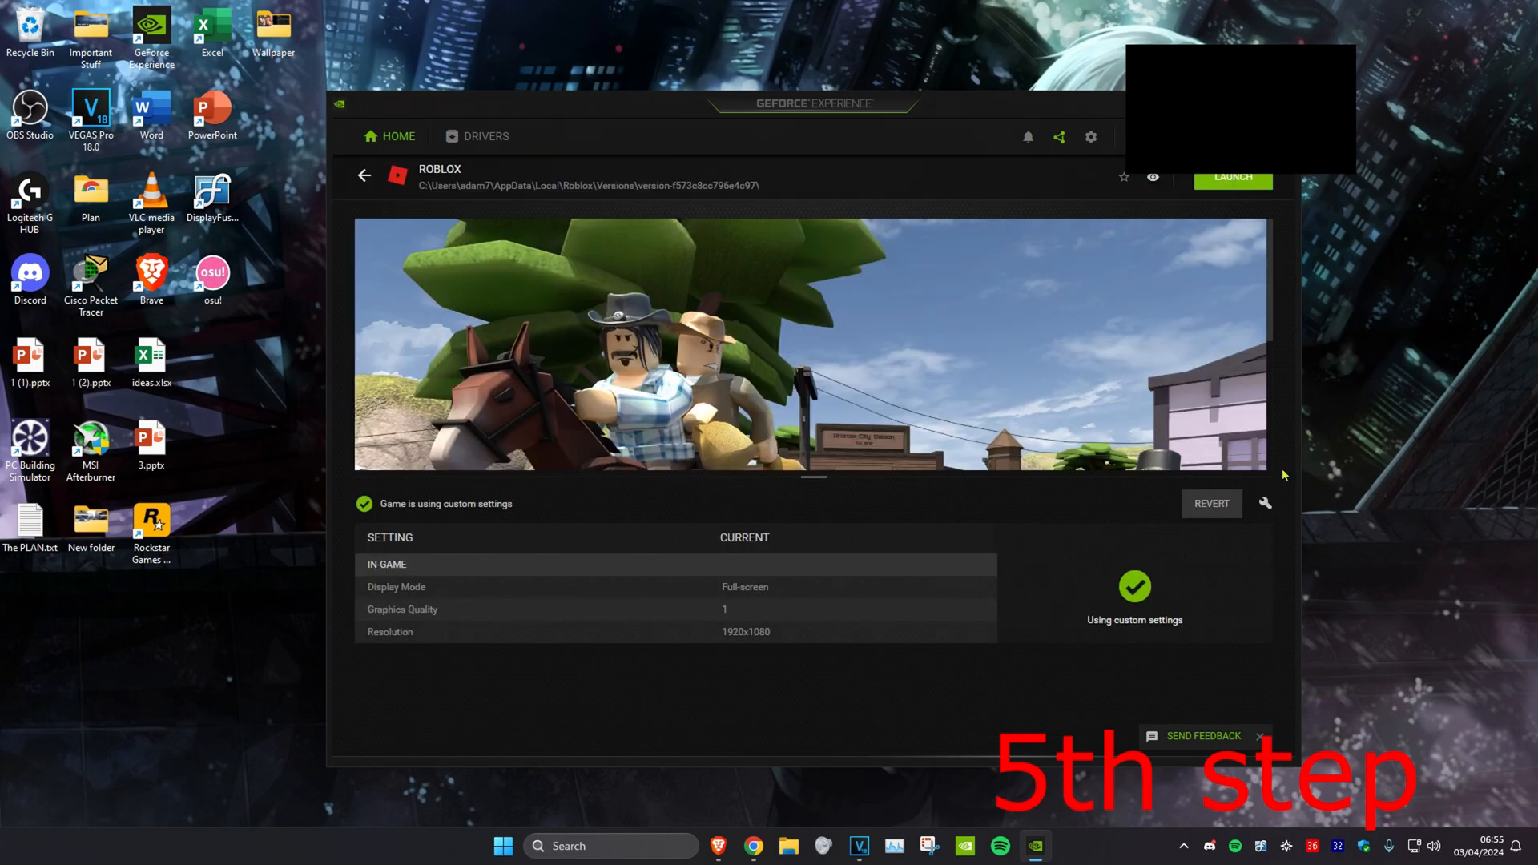
pyautogui.click(1264, 502)
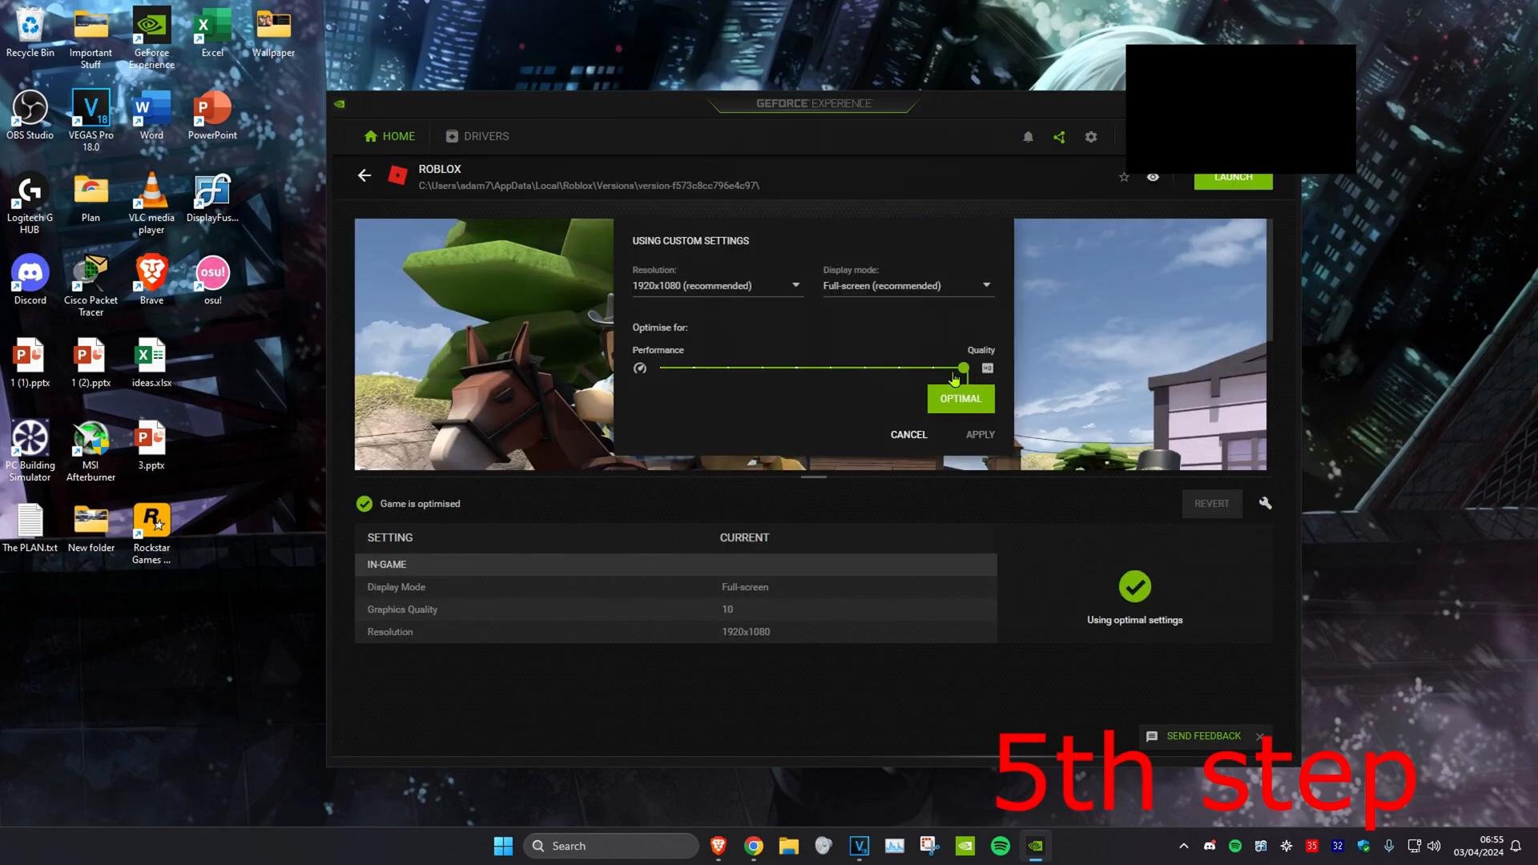
pyautogui.click(980, 434)
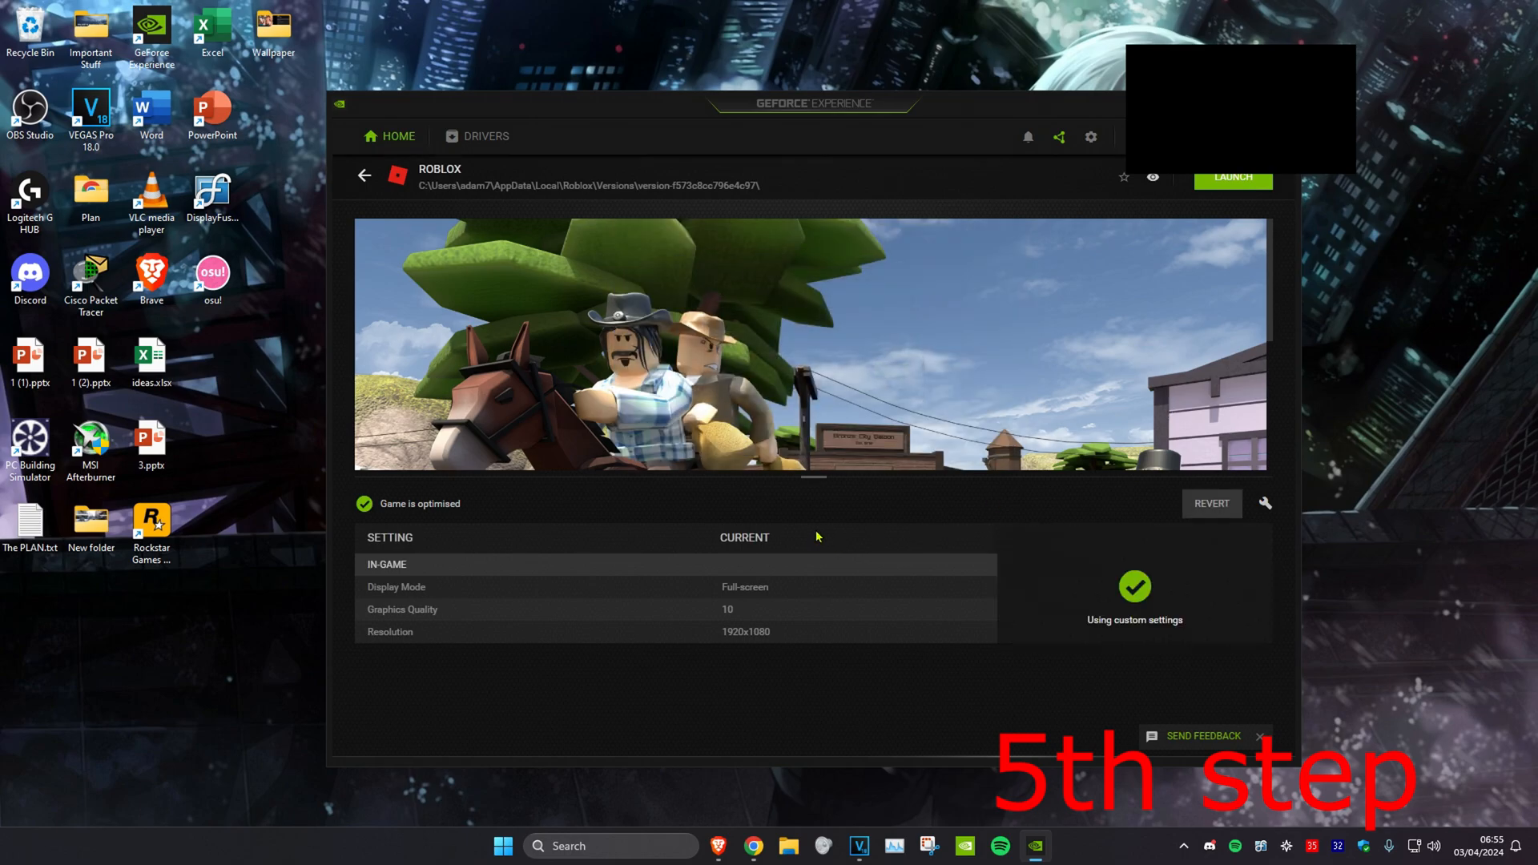